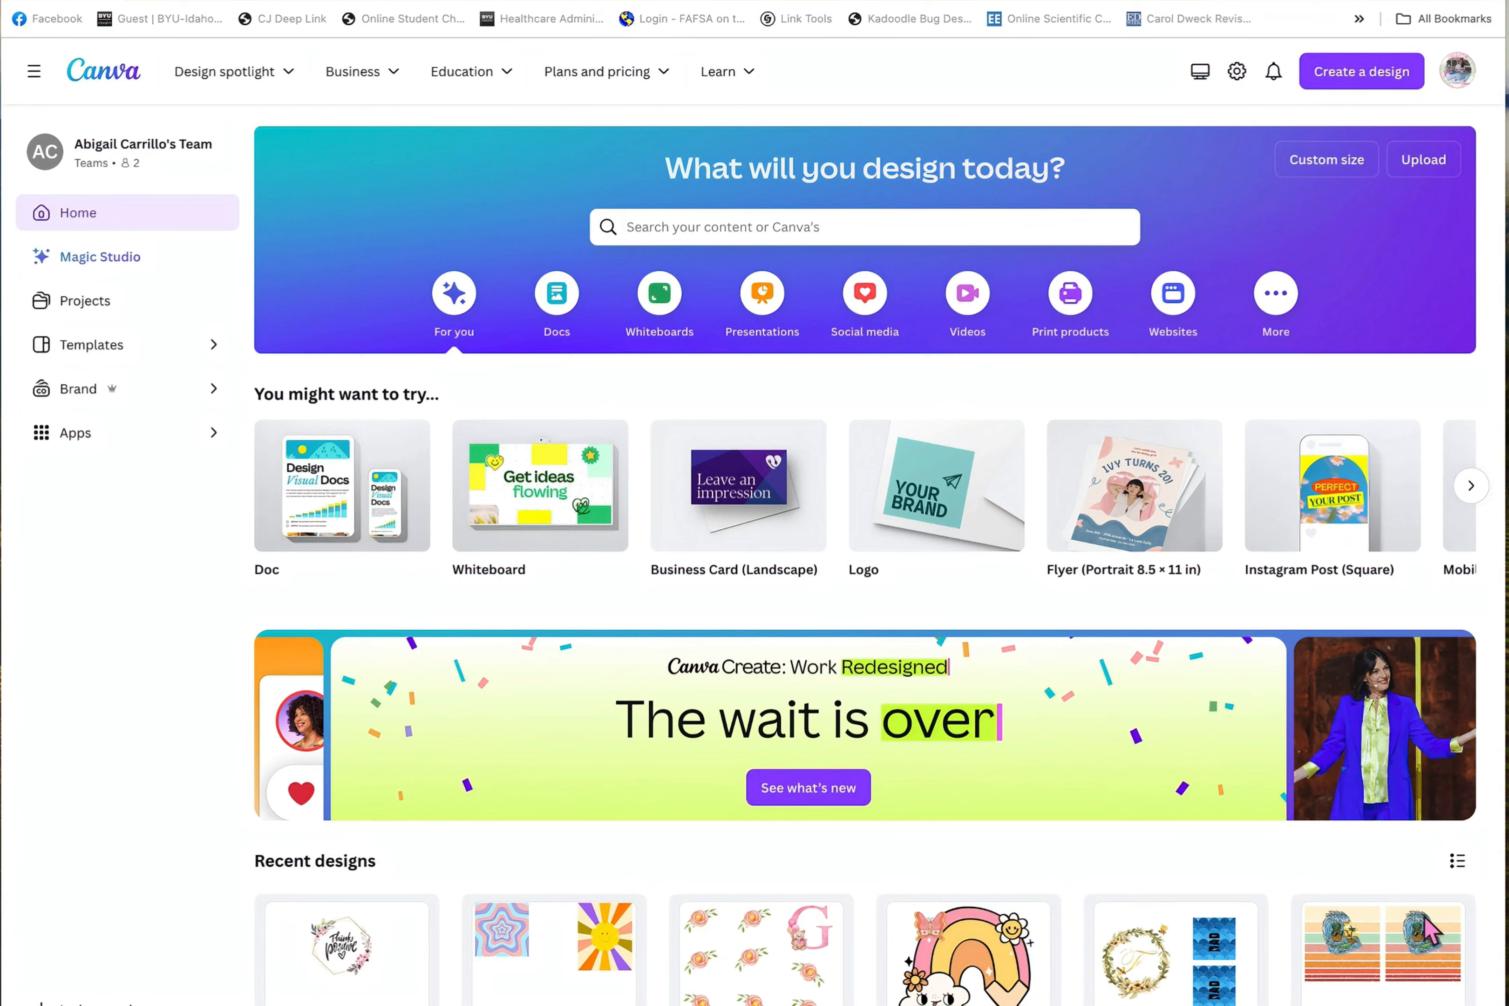
pyautogui.moveTo(1327, 160)
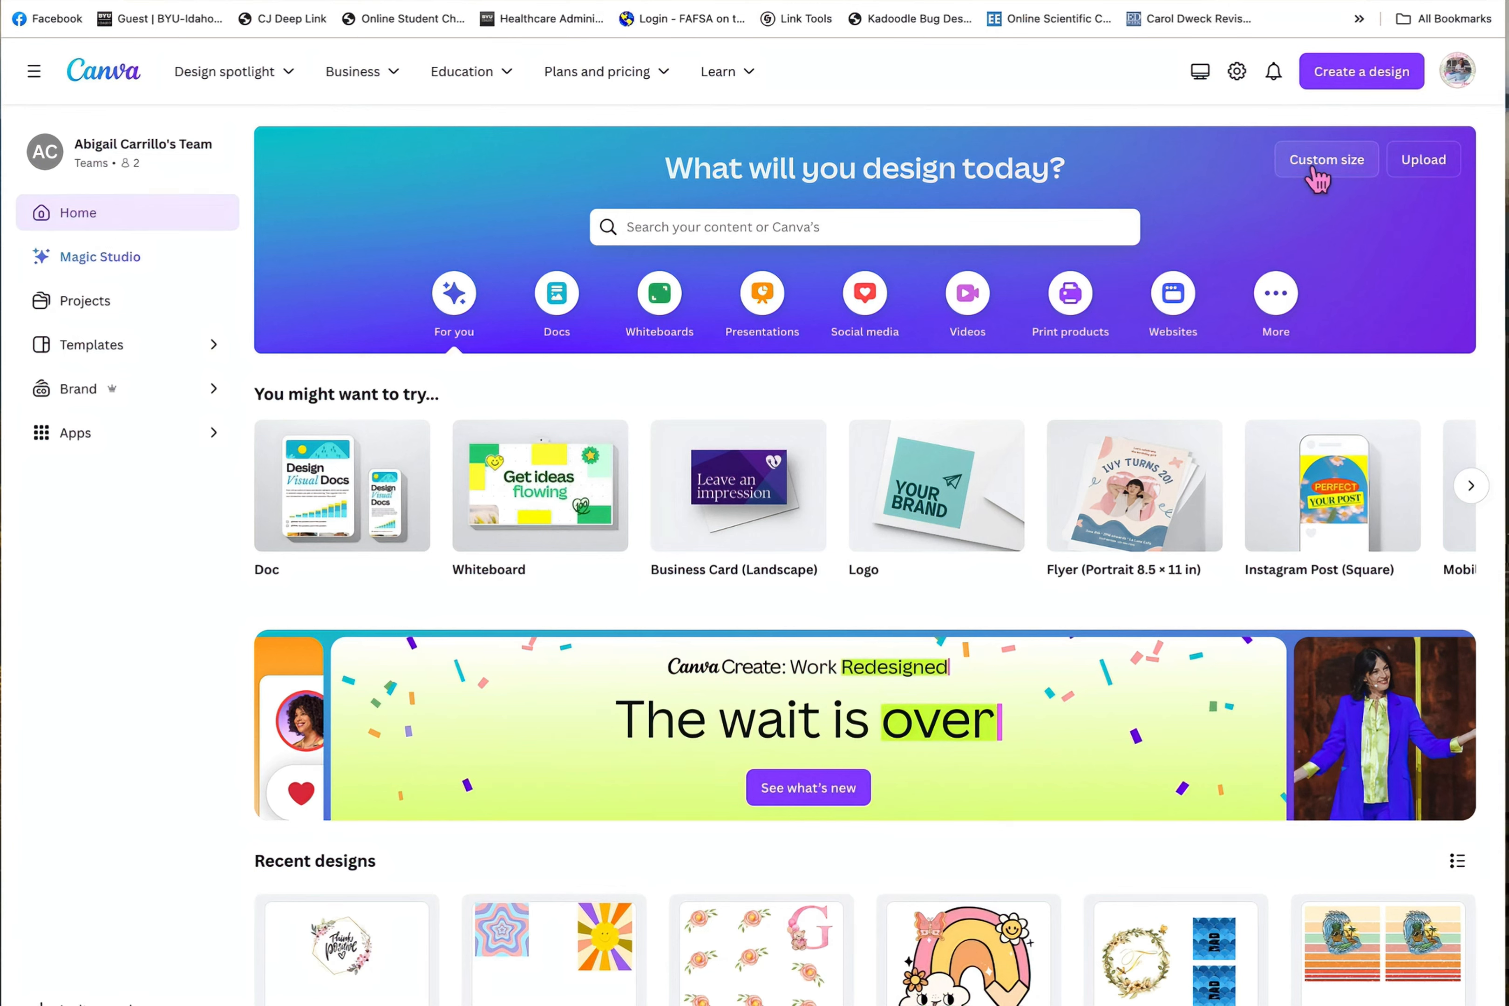
# Create a new custom design sized 8.5 × 11 inches.
pyautogui.click(1326, 159)
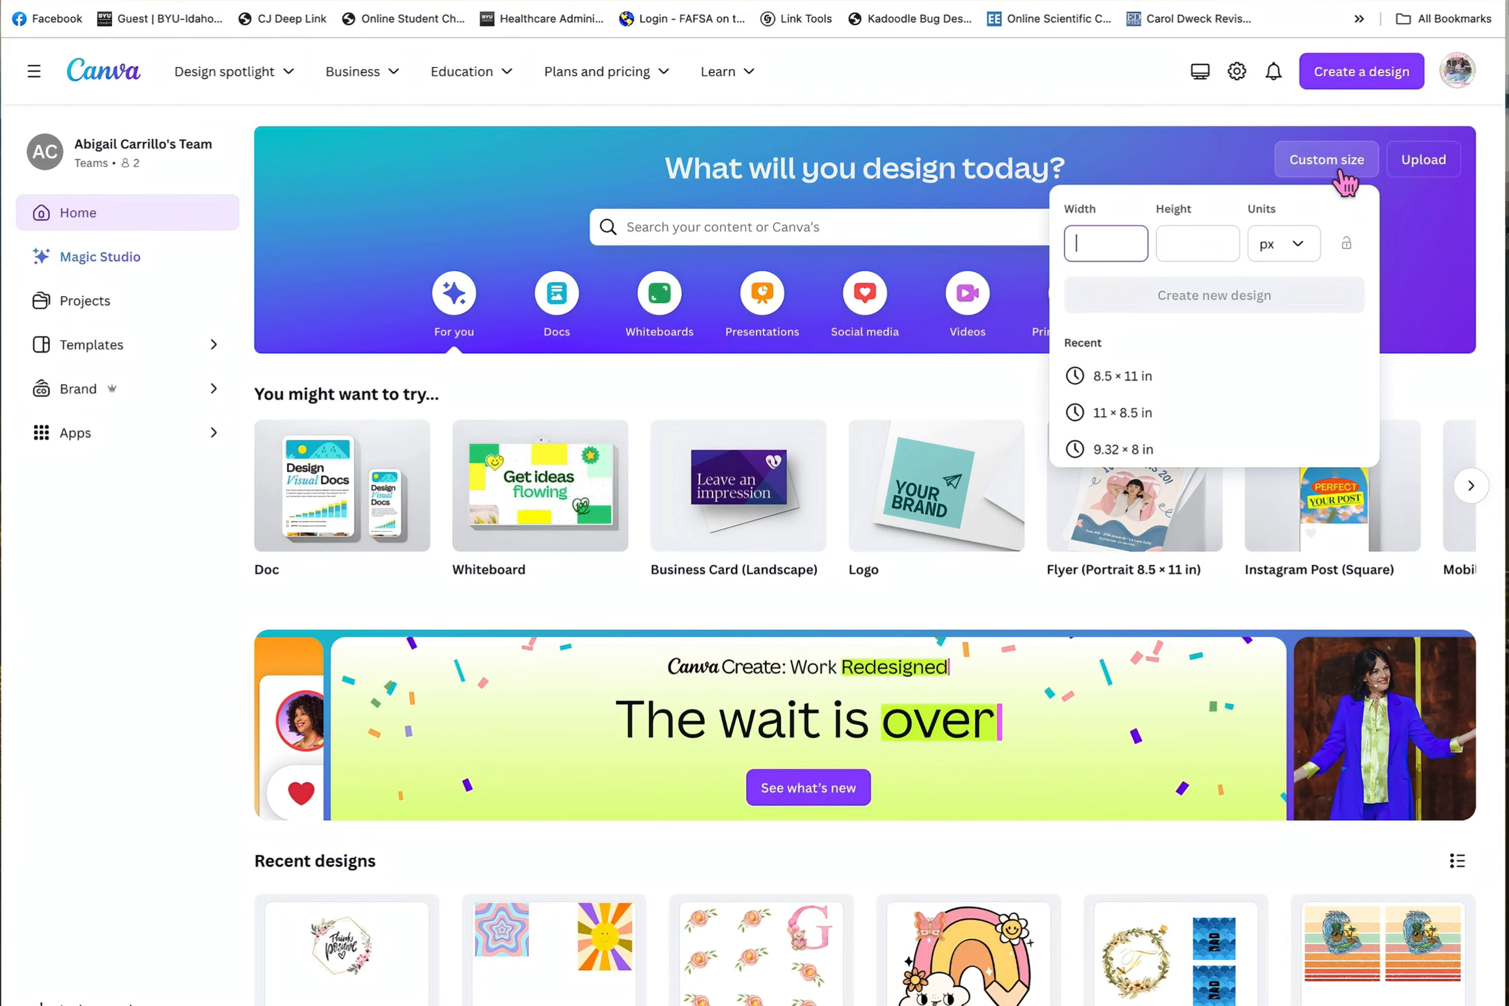
pyautogui.moveTo(1311, 261)
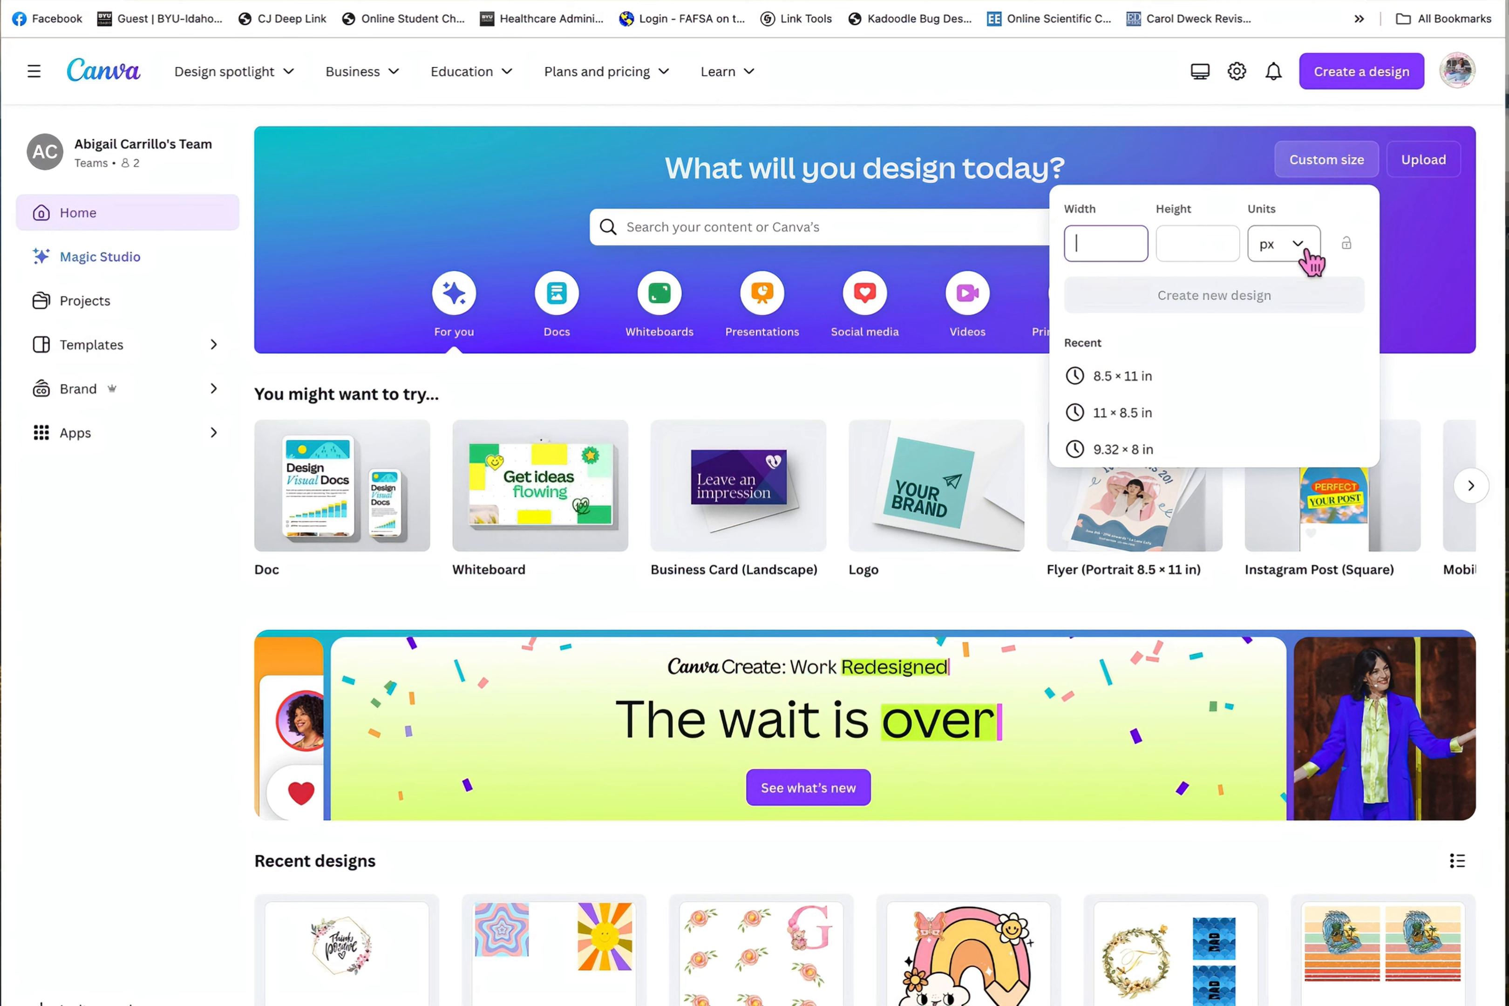
pyautogui.click(1128, 376)
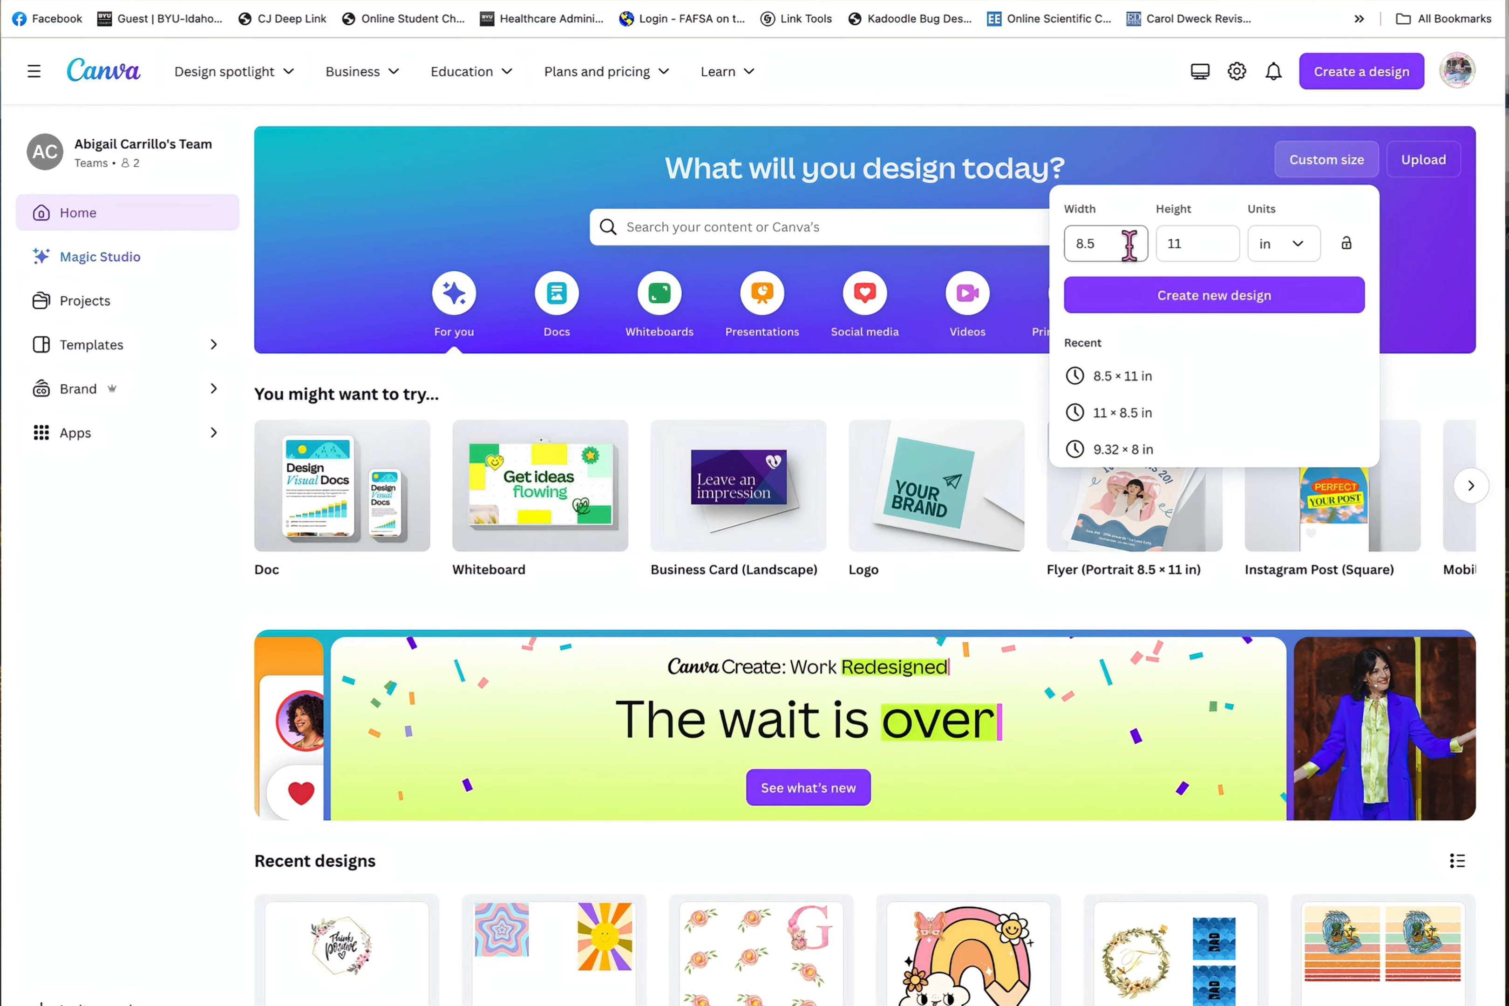
pyautogui.click(1104, 242)
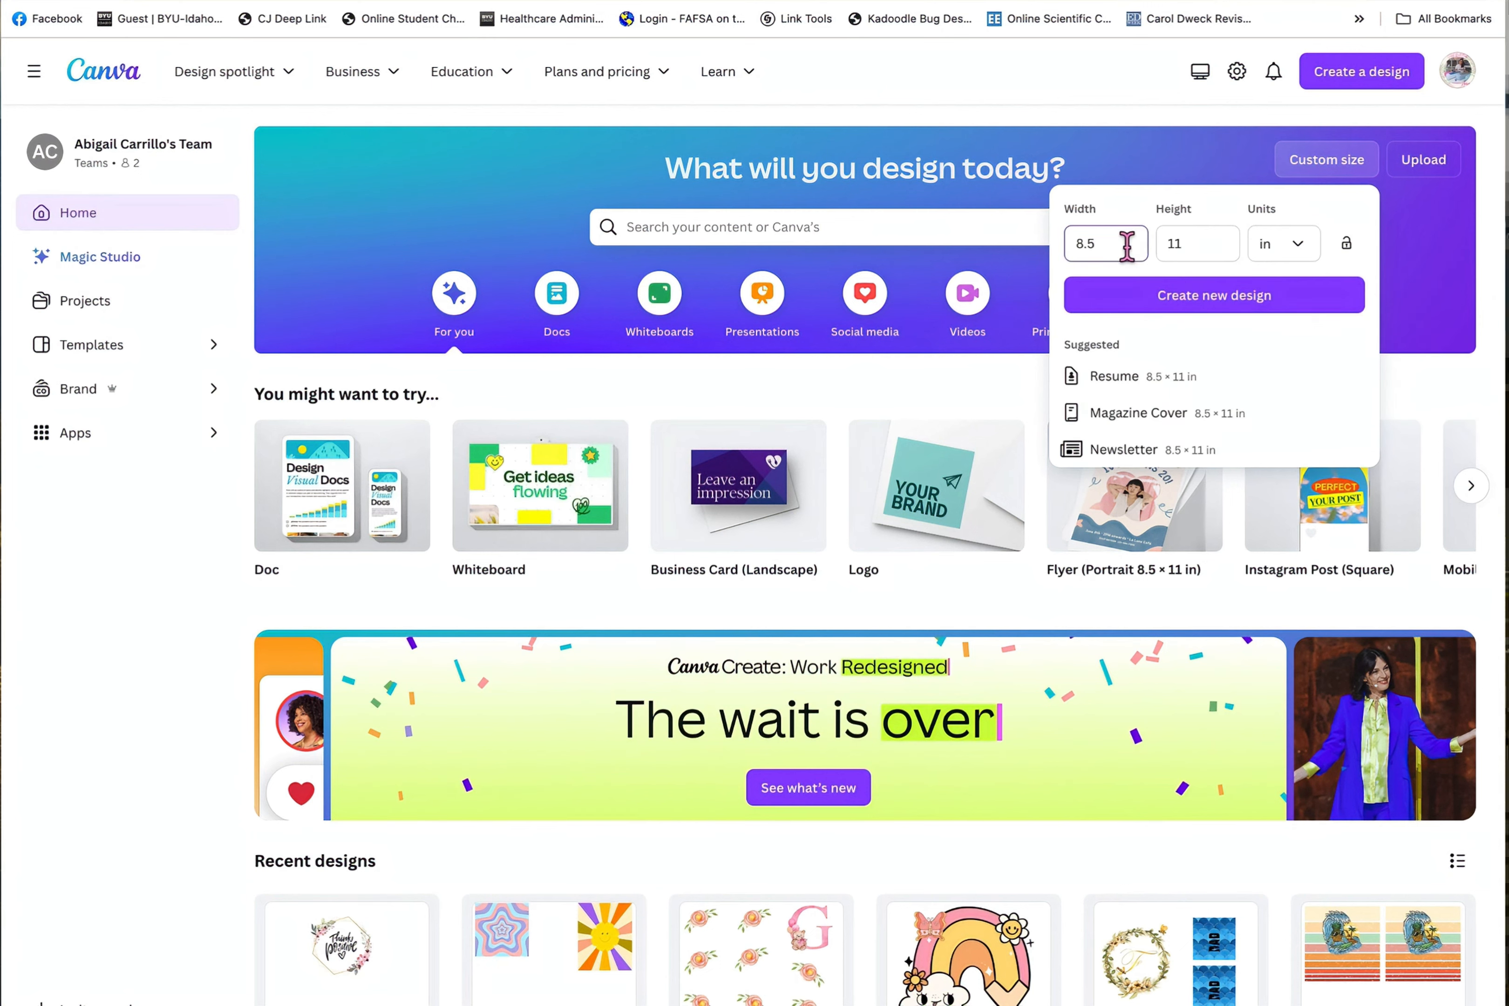
pyautogui.click(1198, 242)
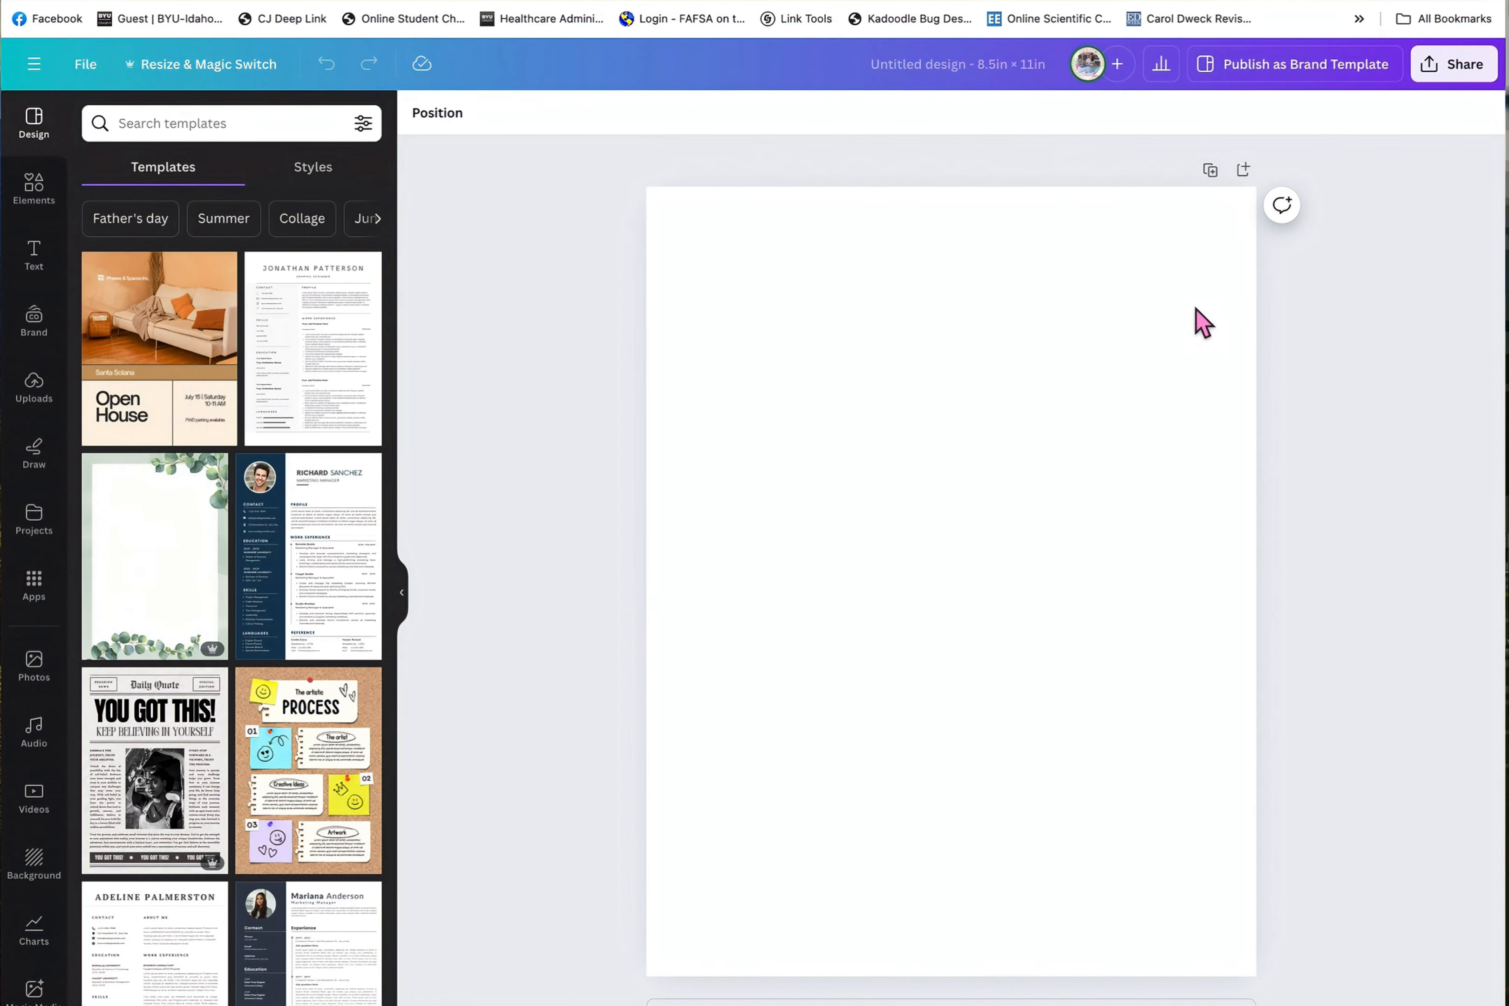
pyautogui.moveTo(491, 311)
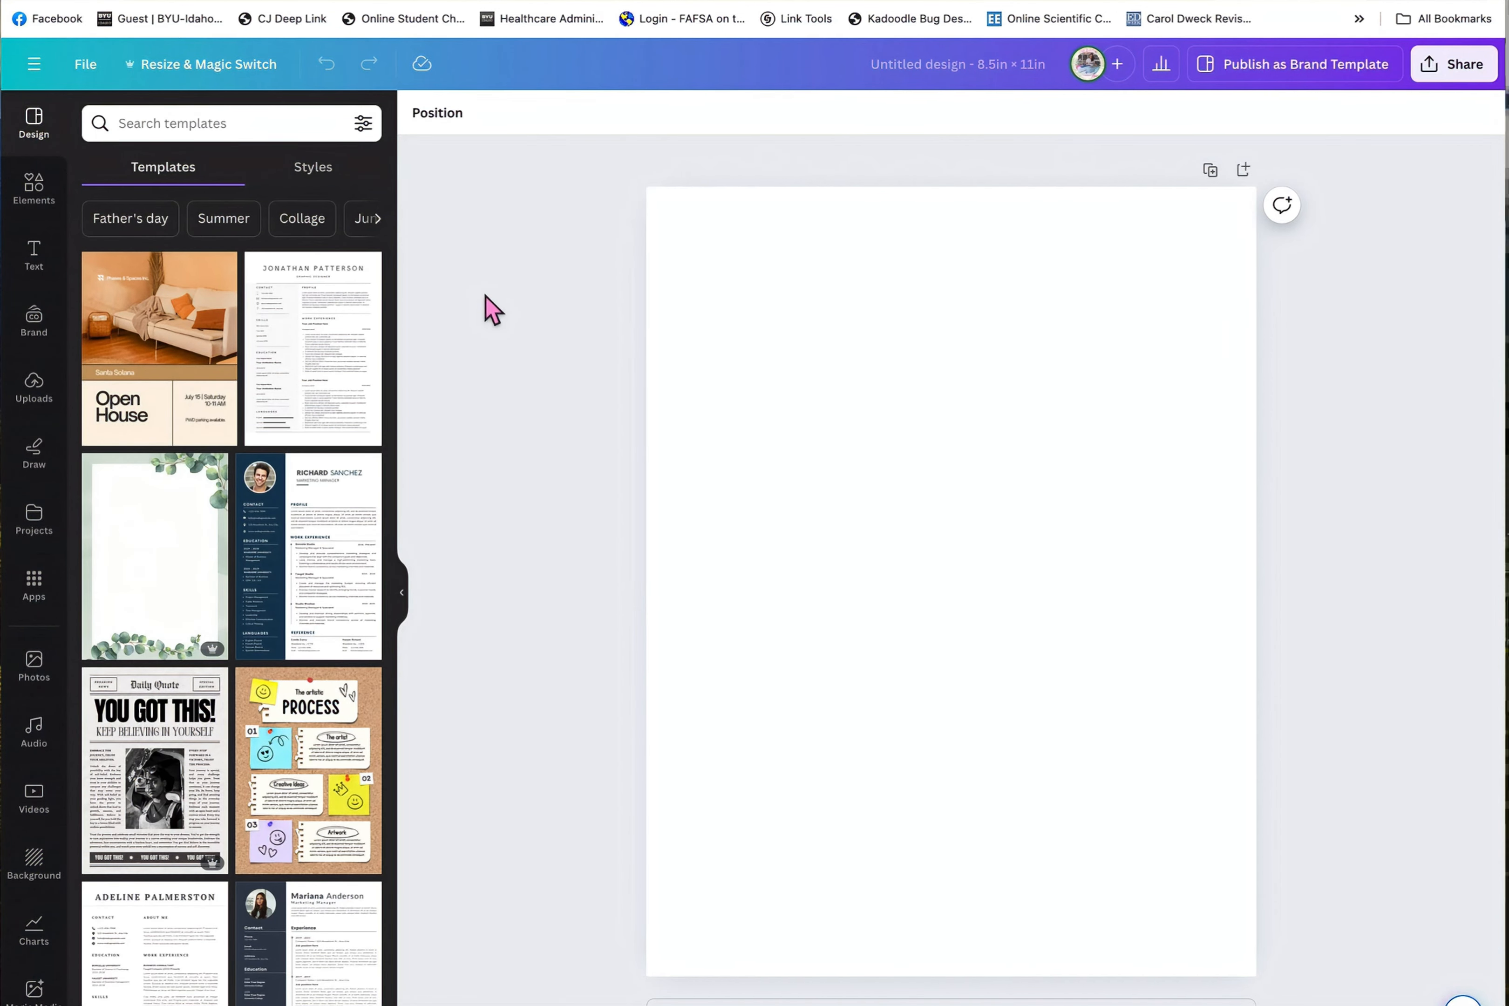
pyautogui.moveTo(33, 192)
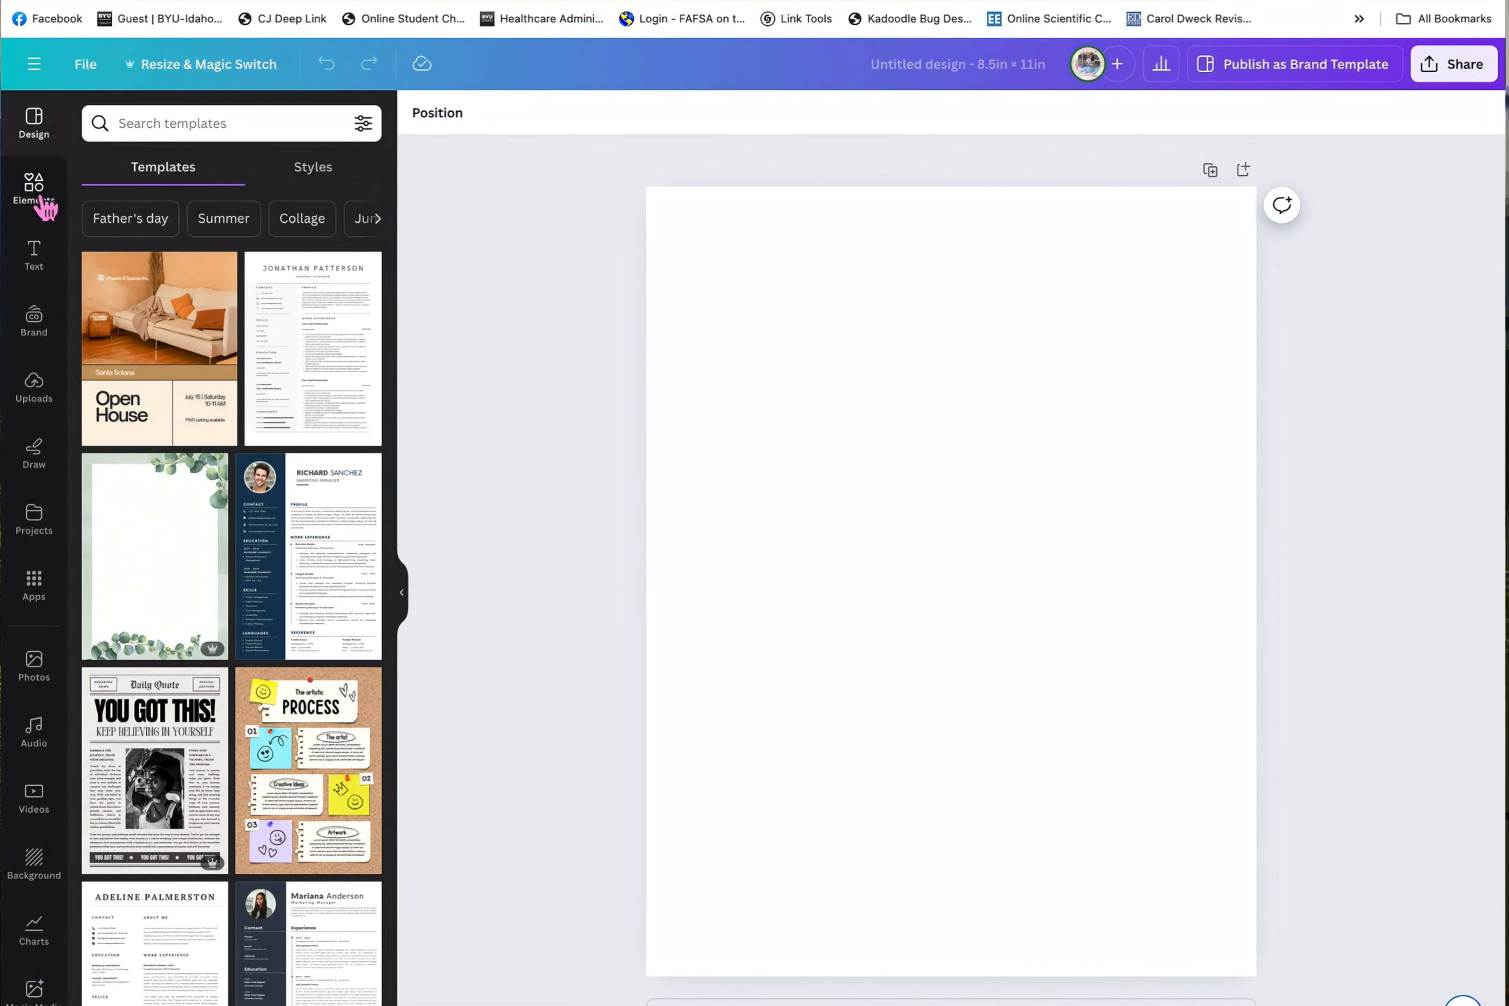
# Add the blue-and-yellow pen graphic from the 'free form old school pen' element search.
pyautogui.click(33, 190)
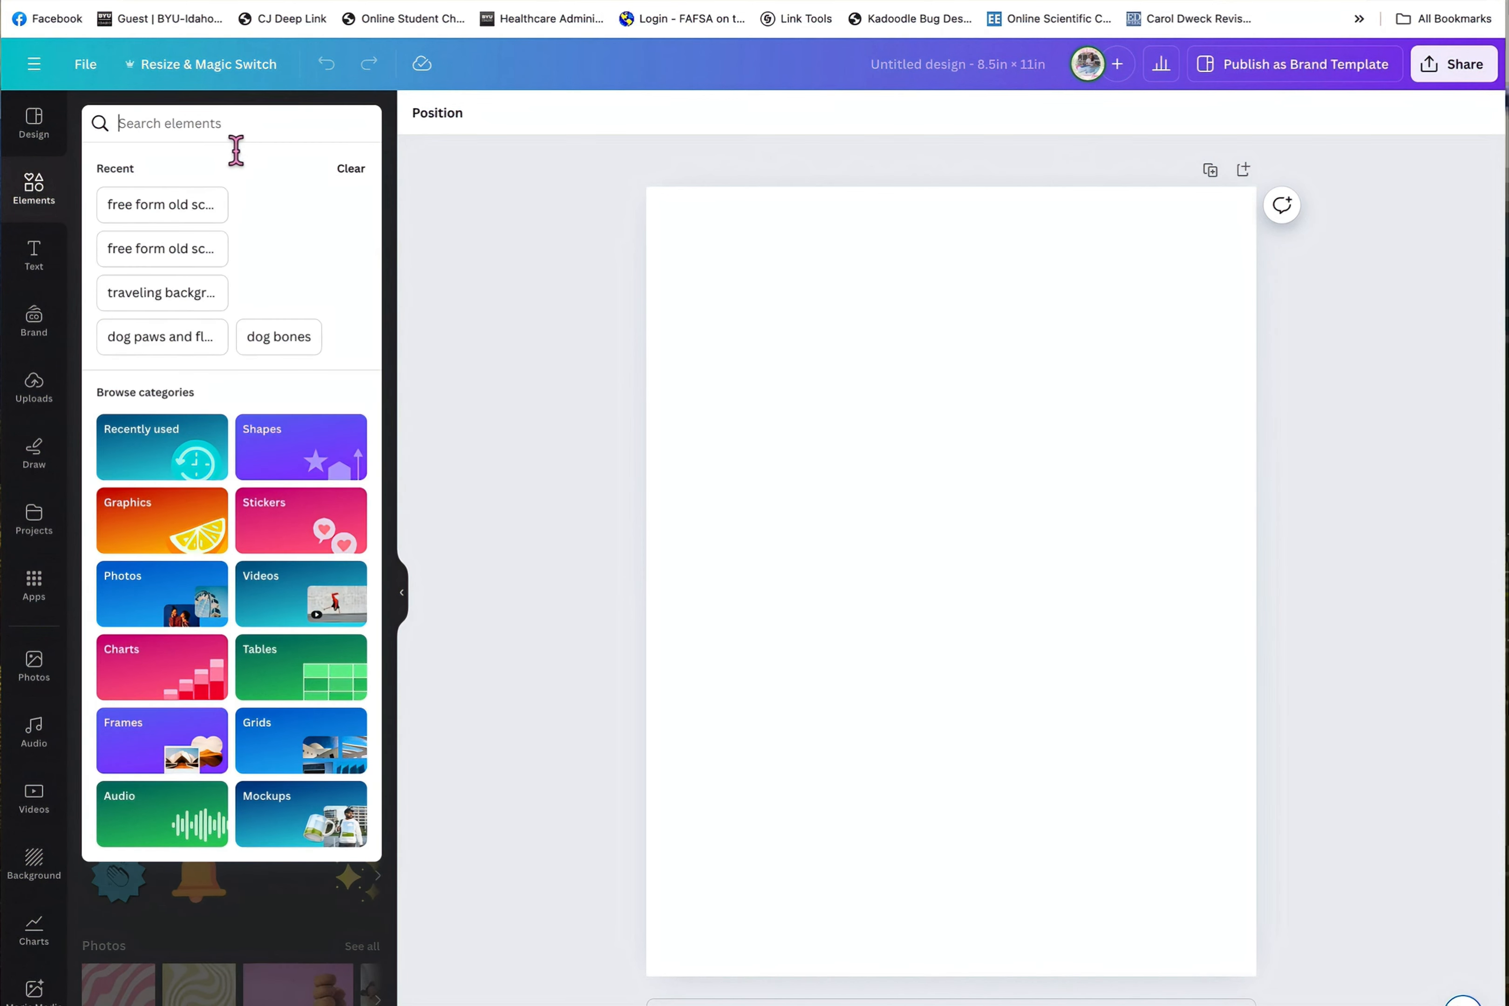
pyautogui.click(162, 205)
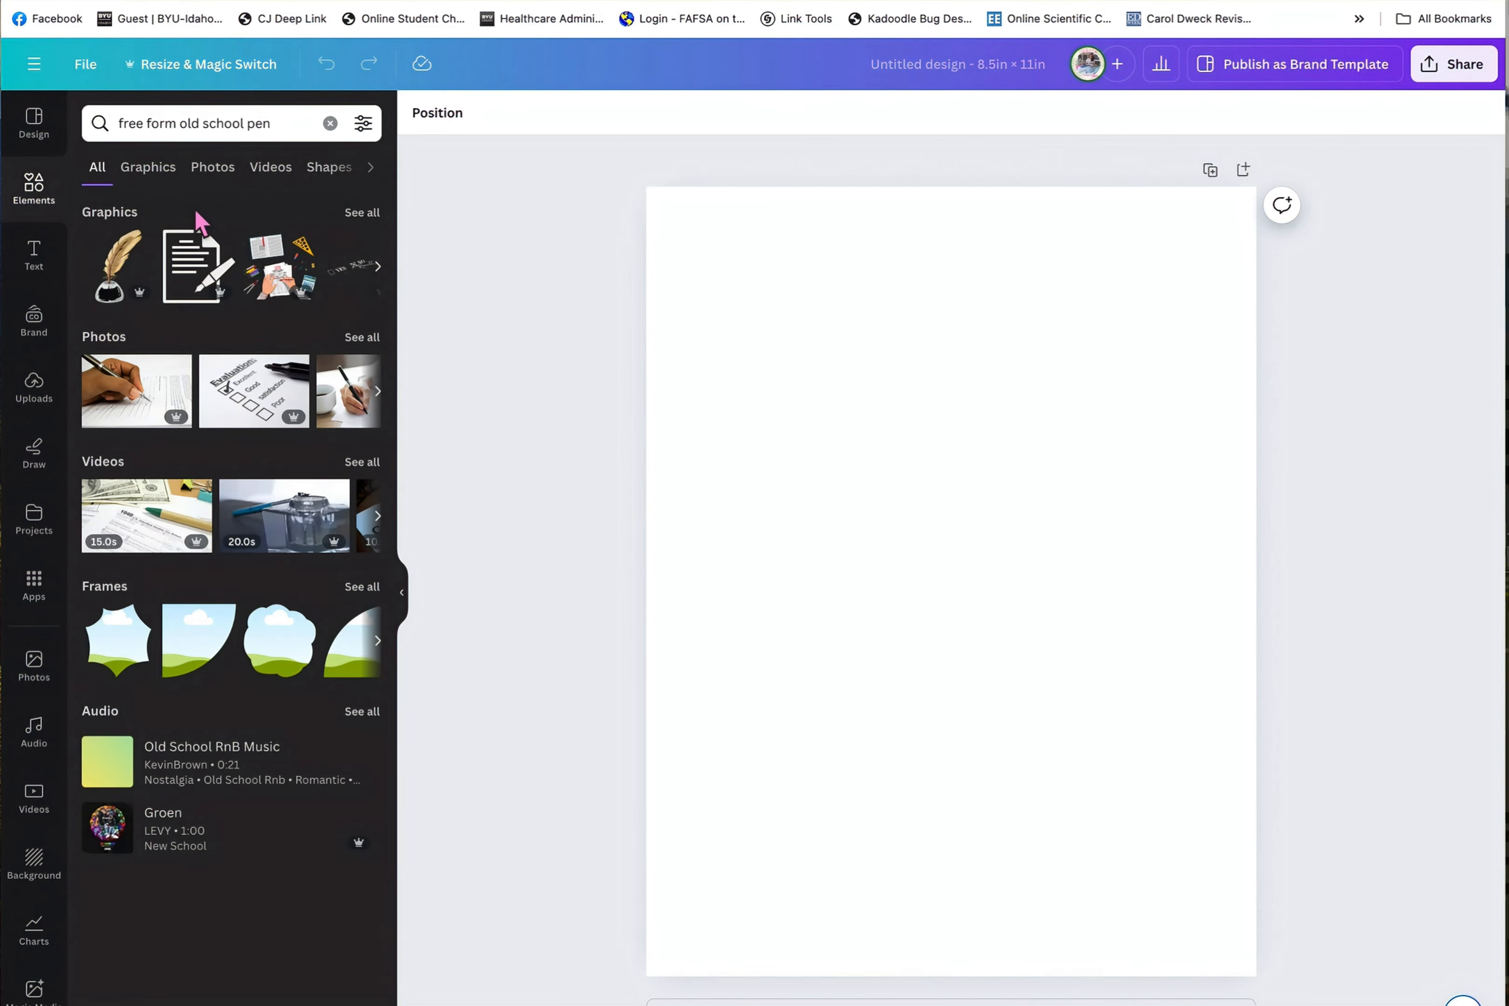
pyautogui.moveTo(380, 223)
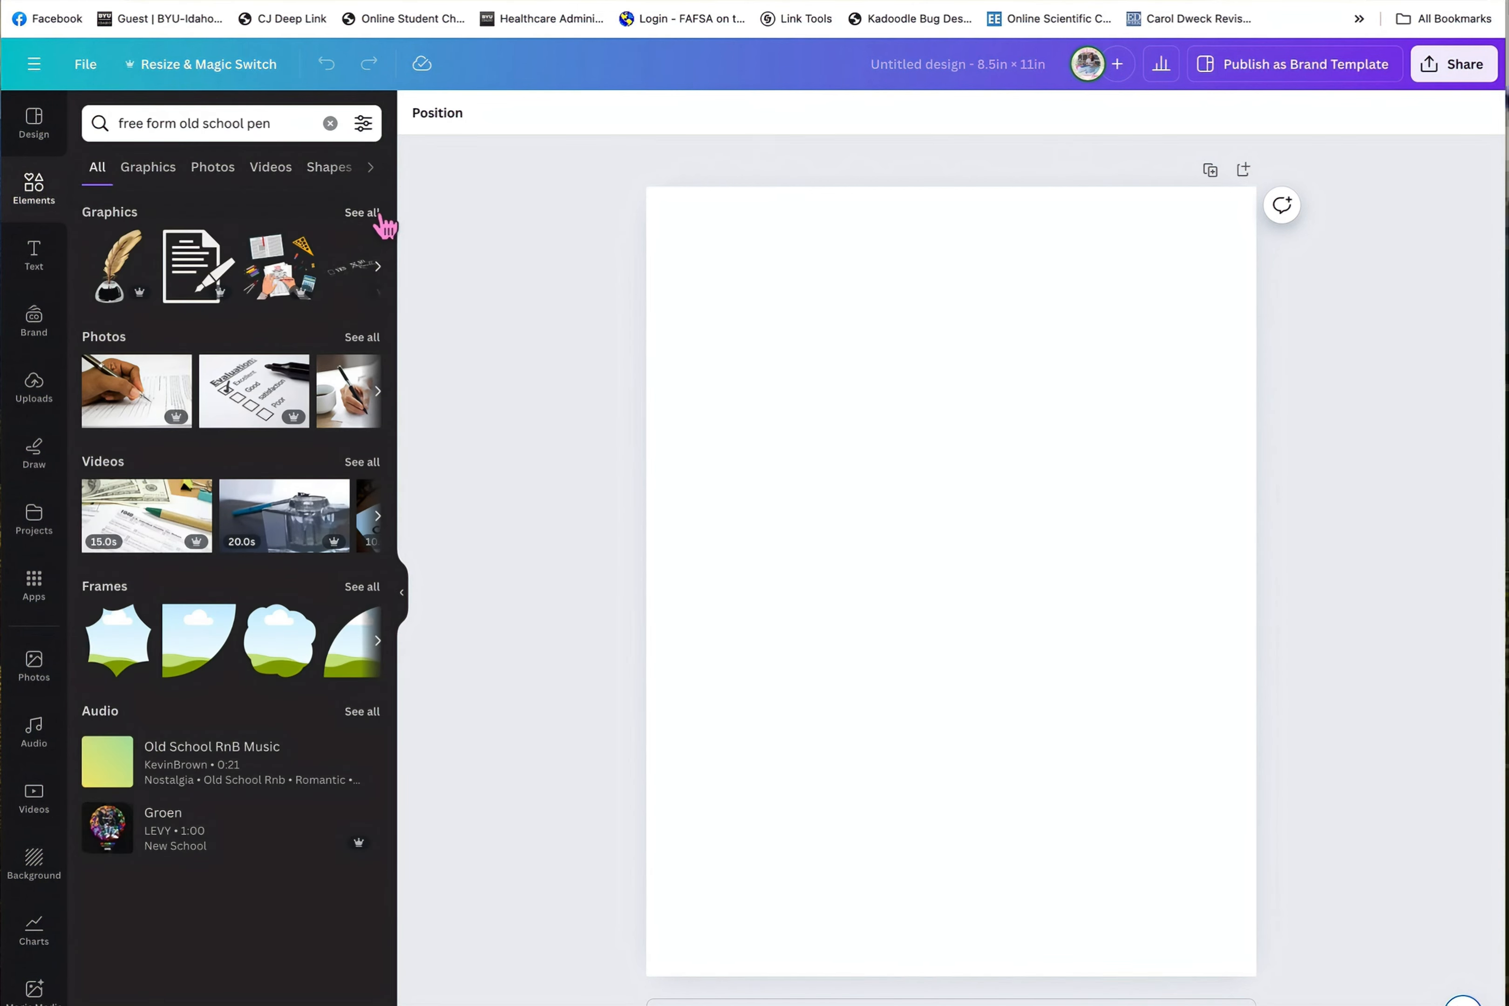
pyautogui.click(147, 166)
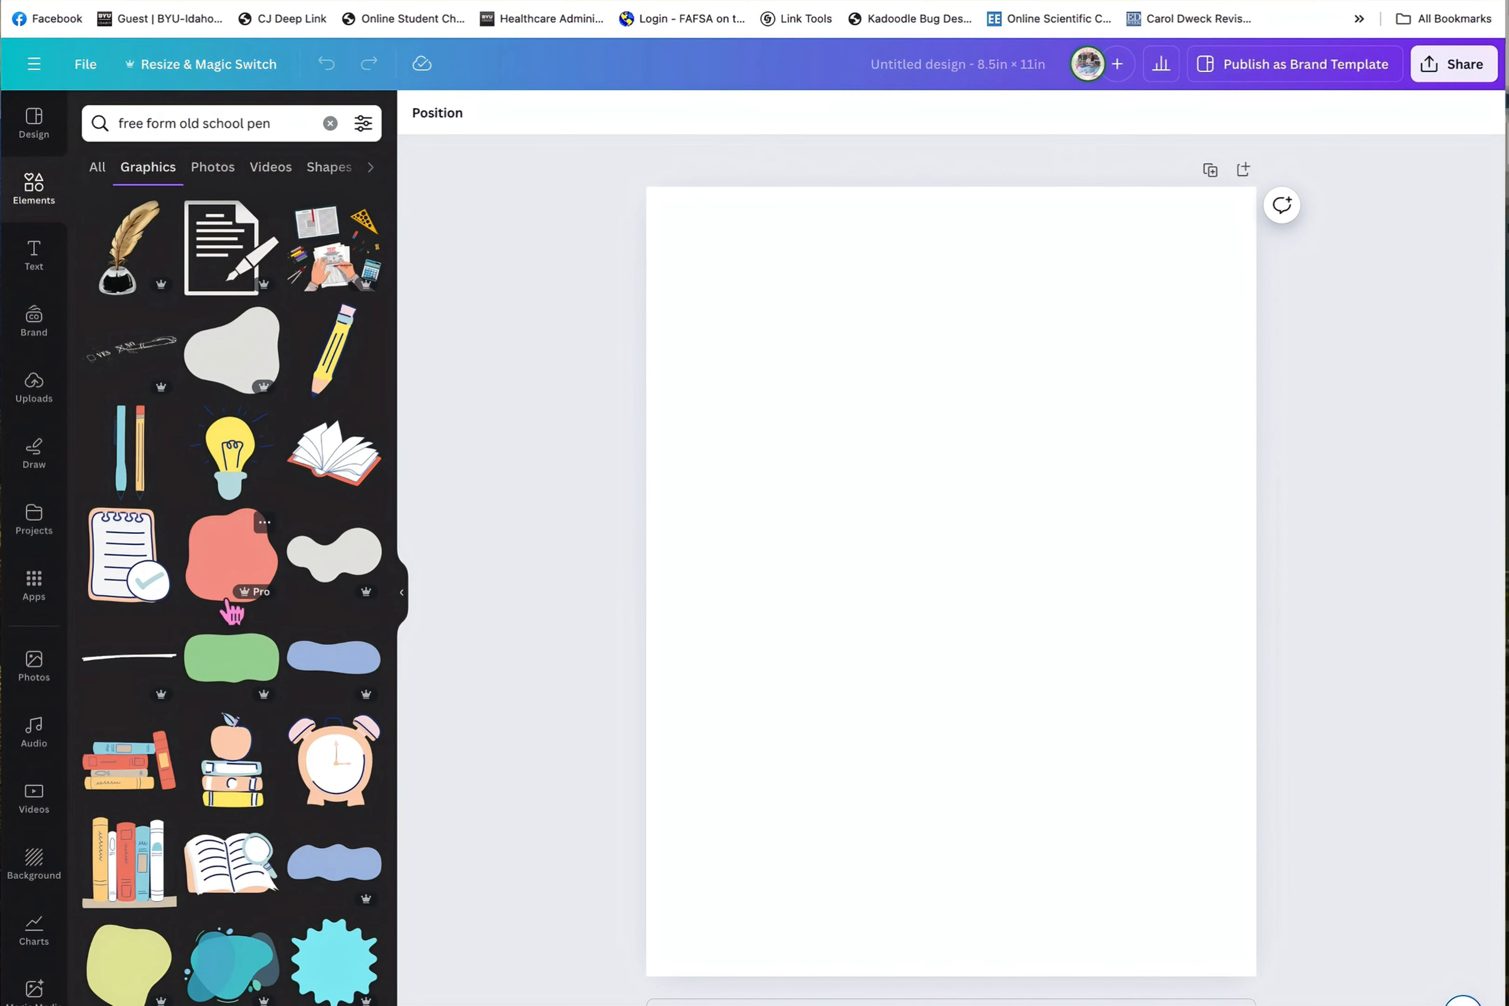
pyautogui.scroll(-3)
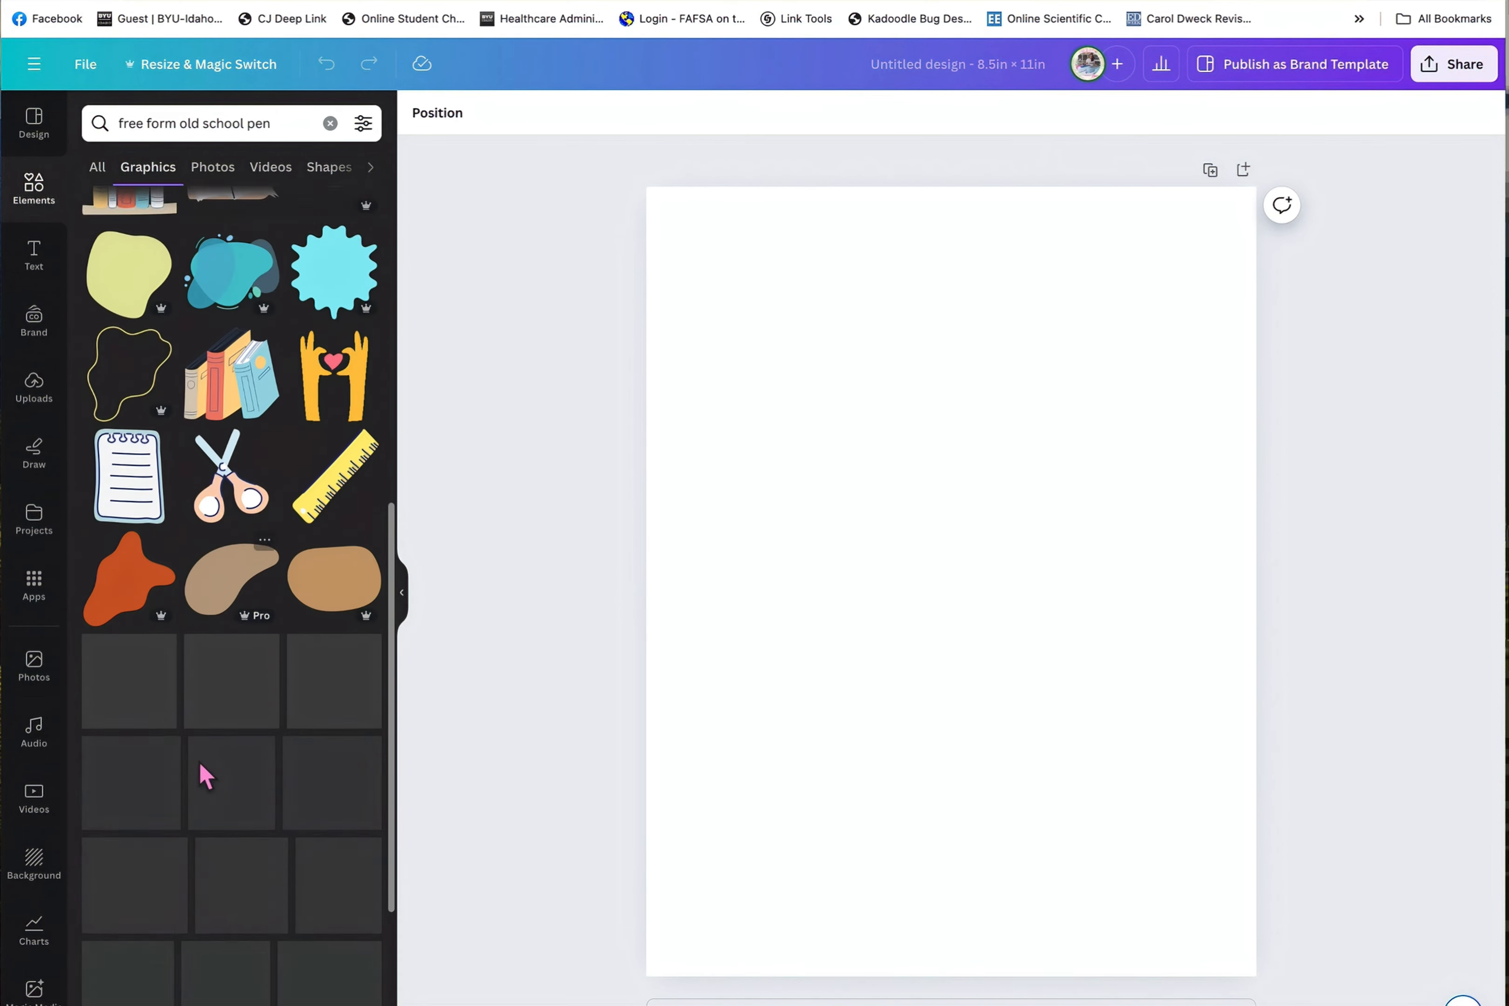
pyautogui.scroll(-3)
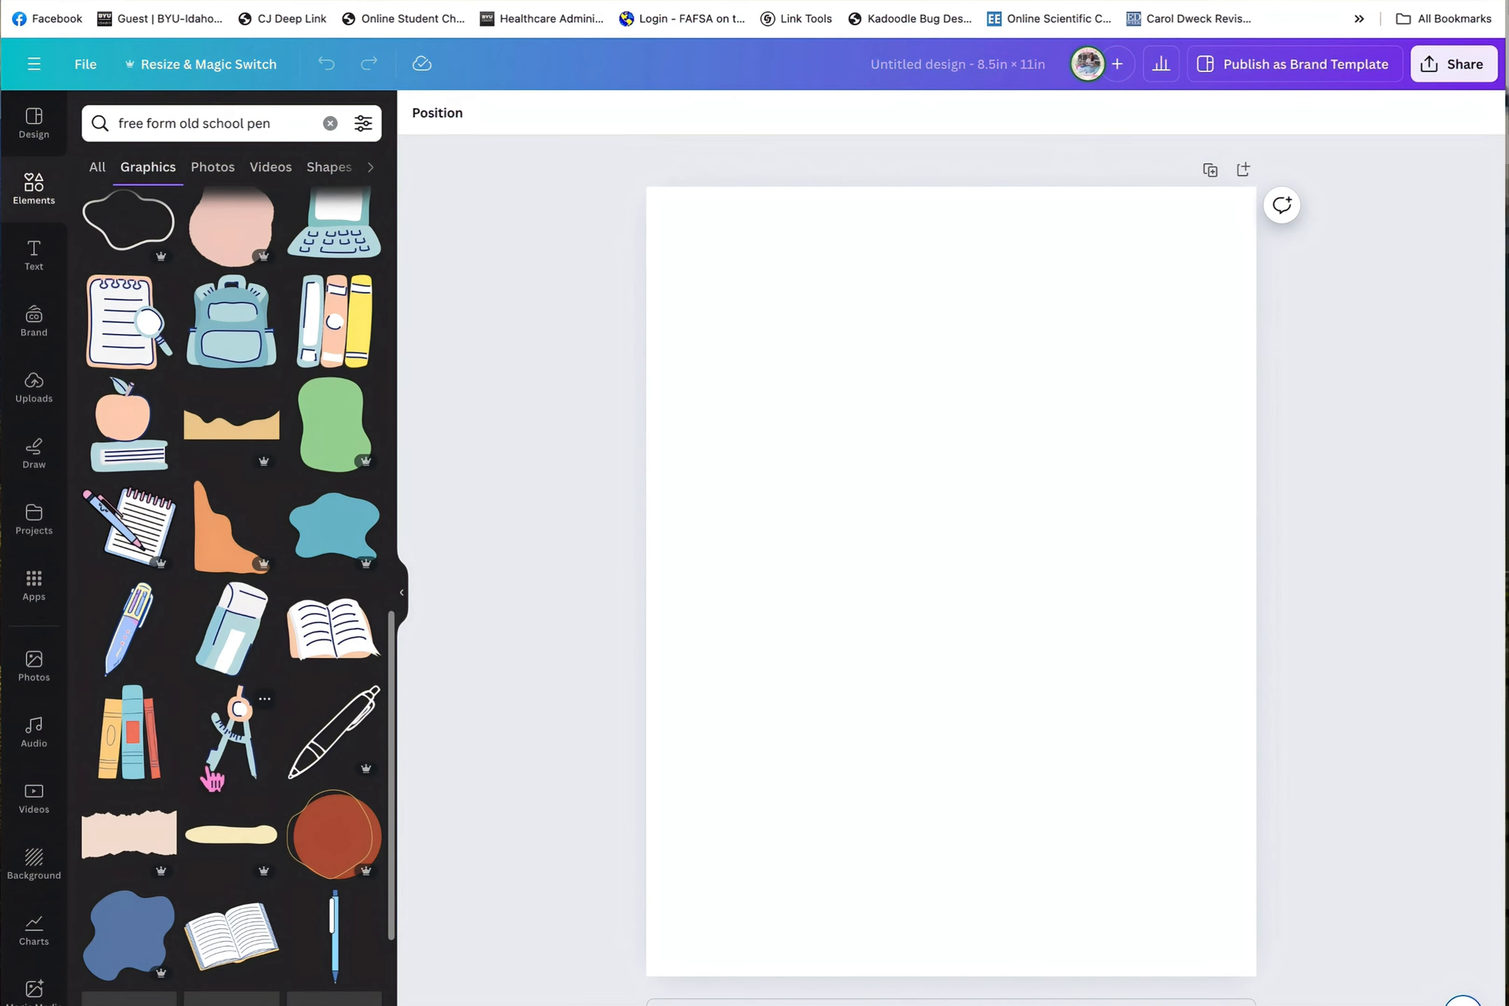
pyautogui.click(127, 628)
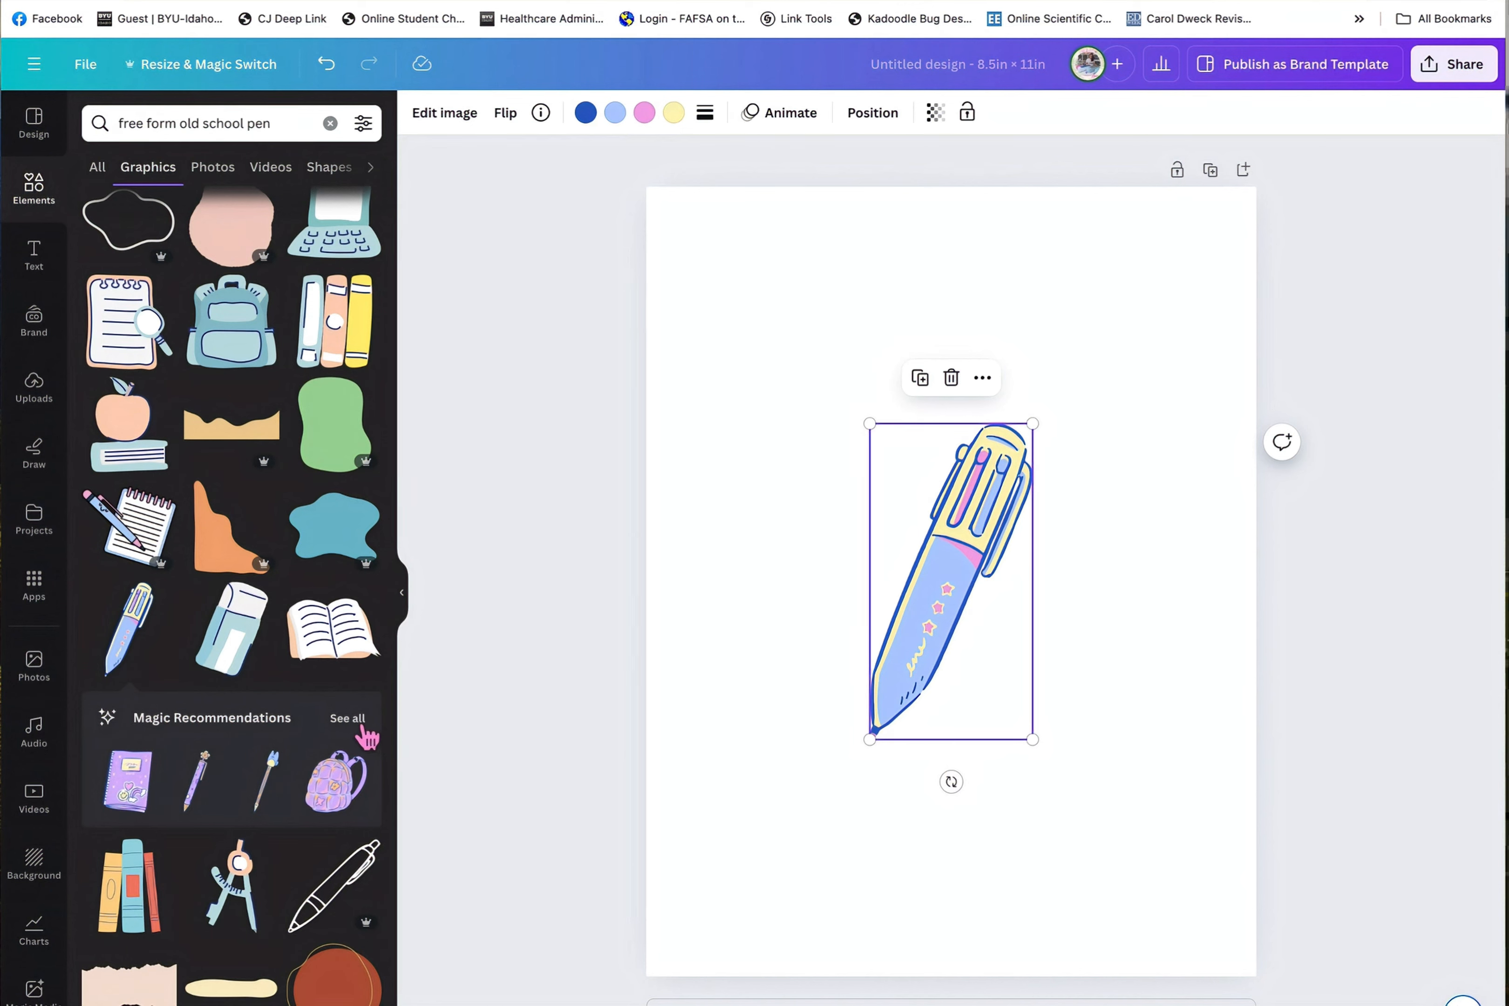
# Add the matching pencil pack and ruler graphics from Magic Recommendations.
pyautogui.click(346, 718)
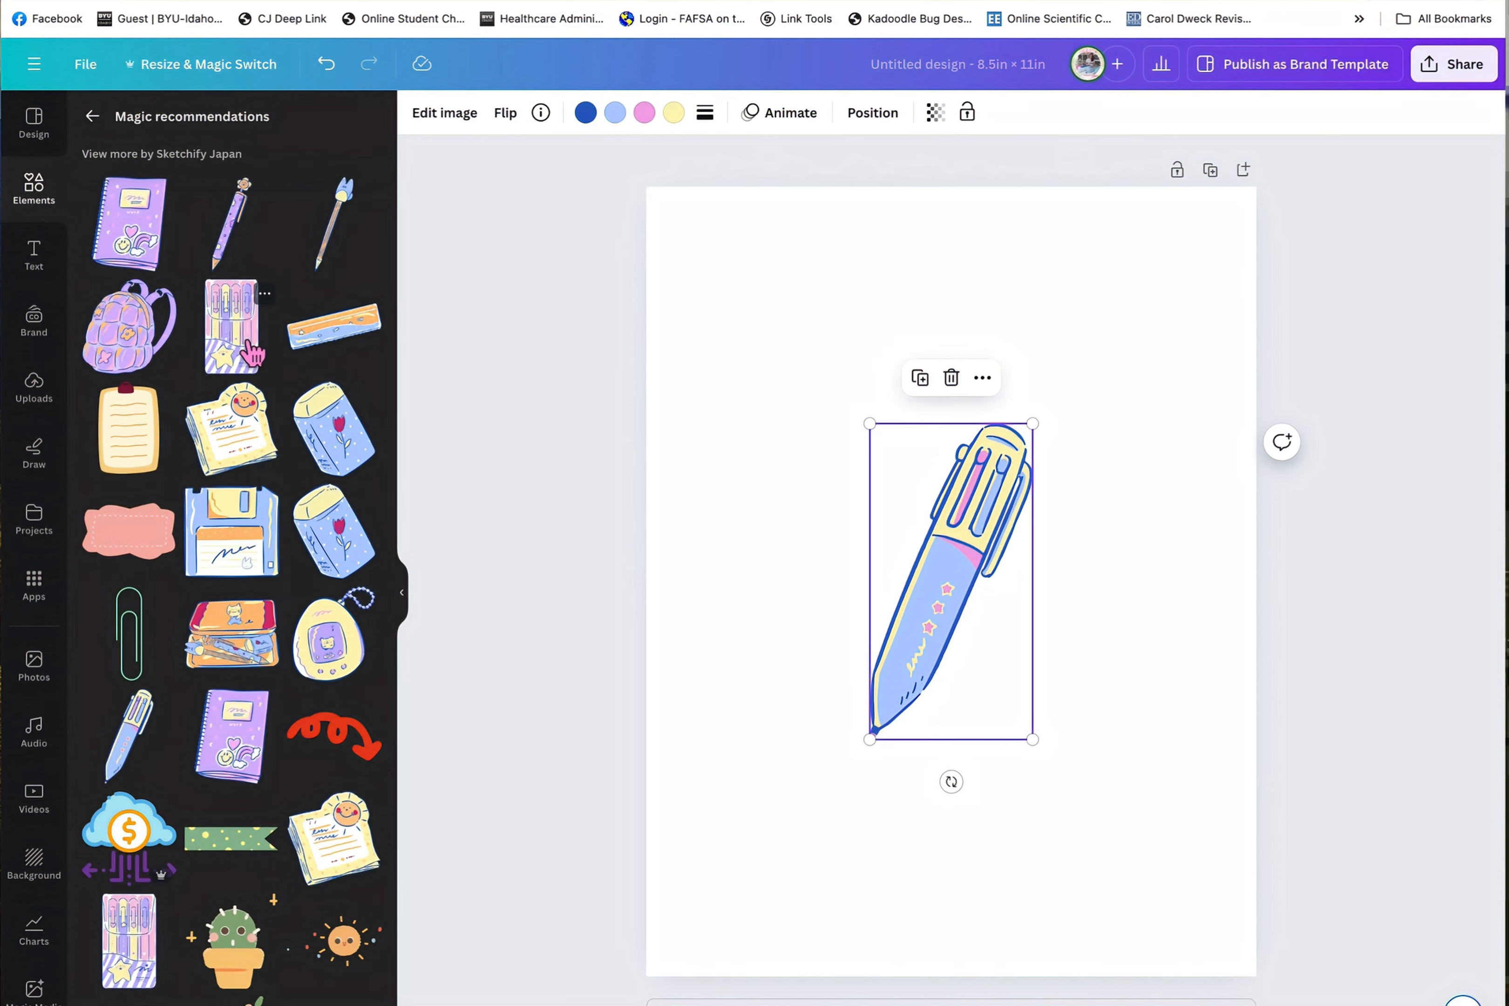
pyautogui.click(333, 333)
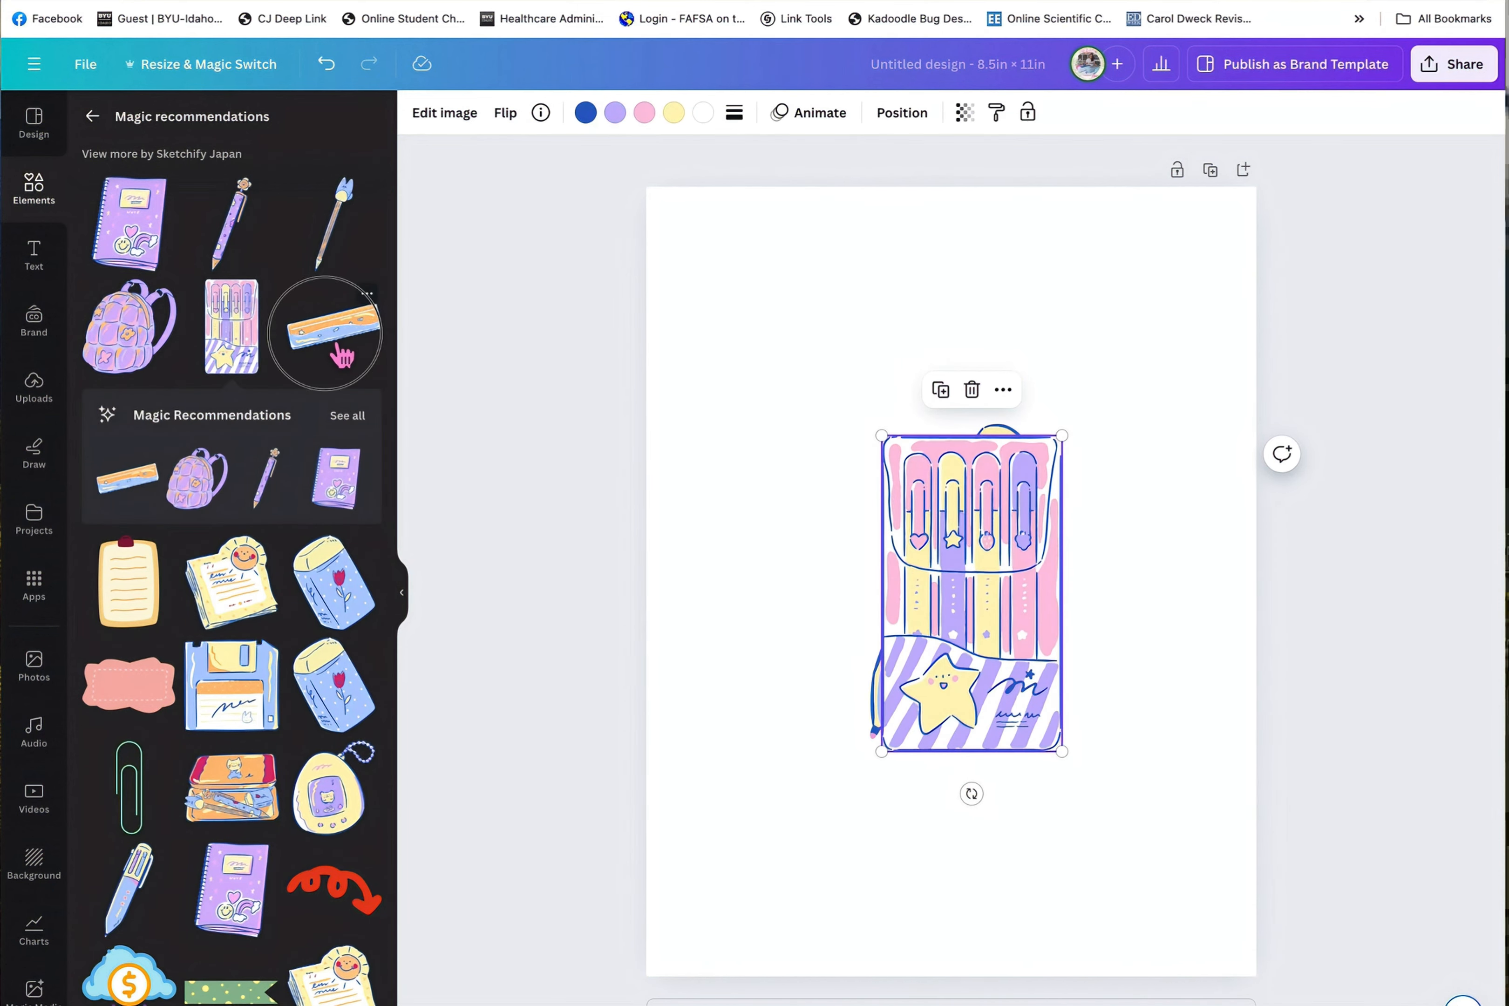
pyautogui.click(334, 332)
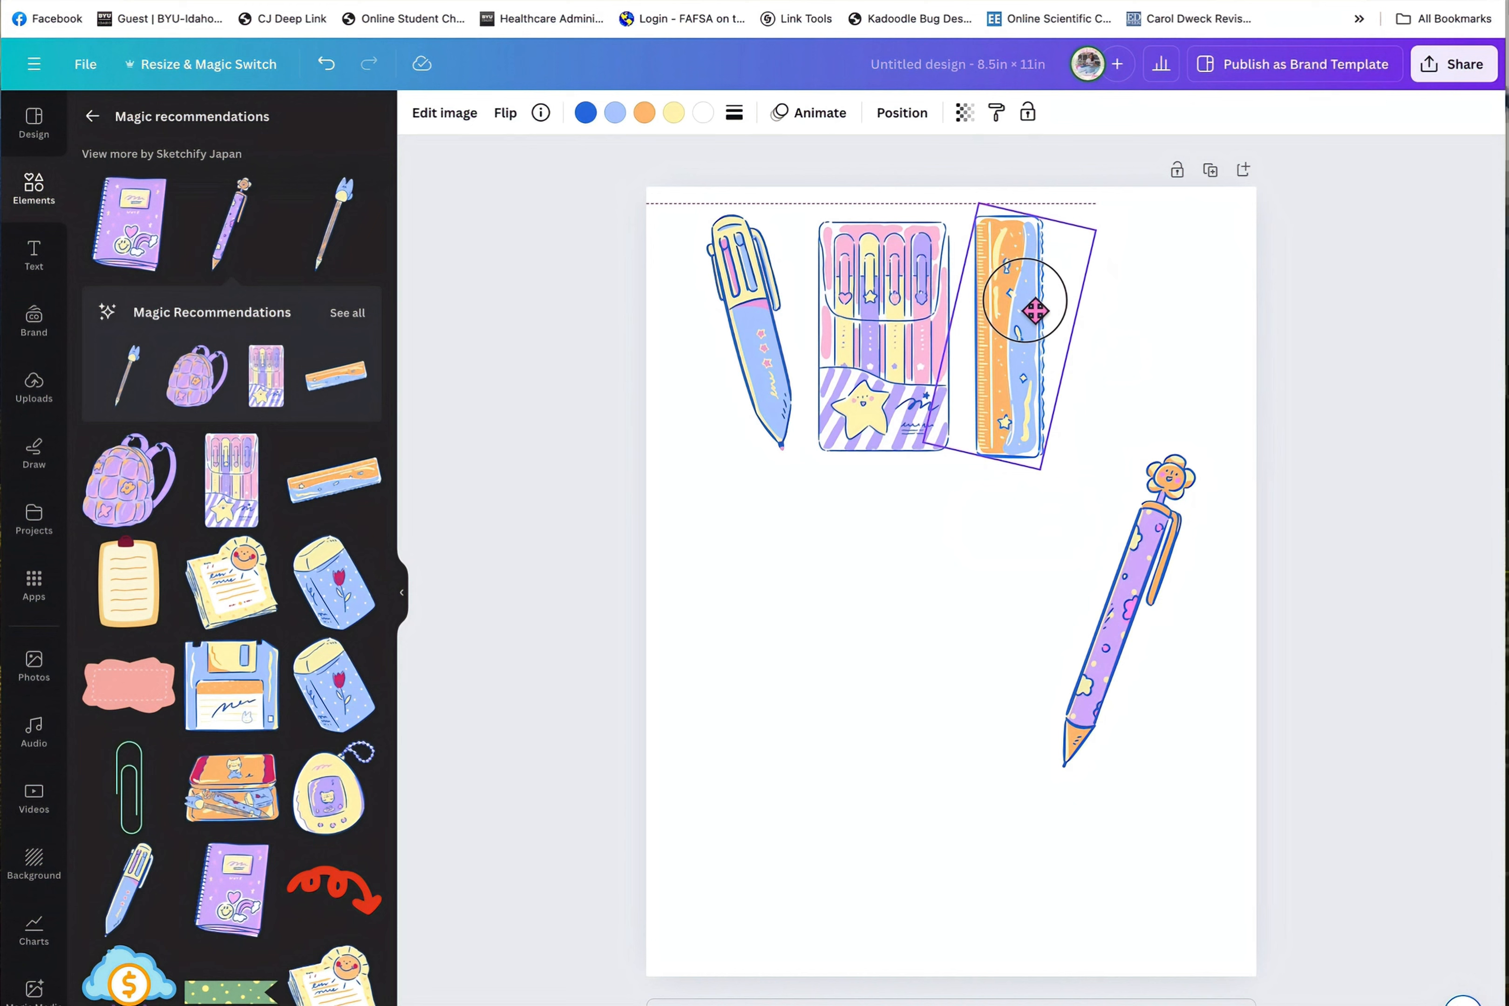
# Group the four stationery graphics into one row and duplicate it.
pyautogui.click(1126, 616)
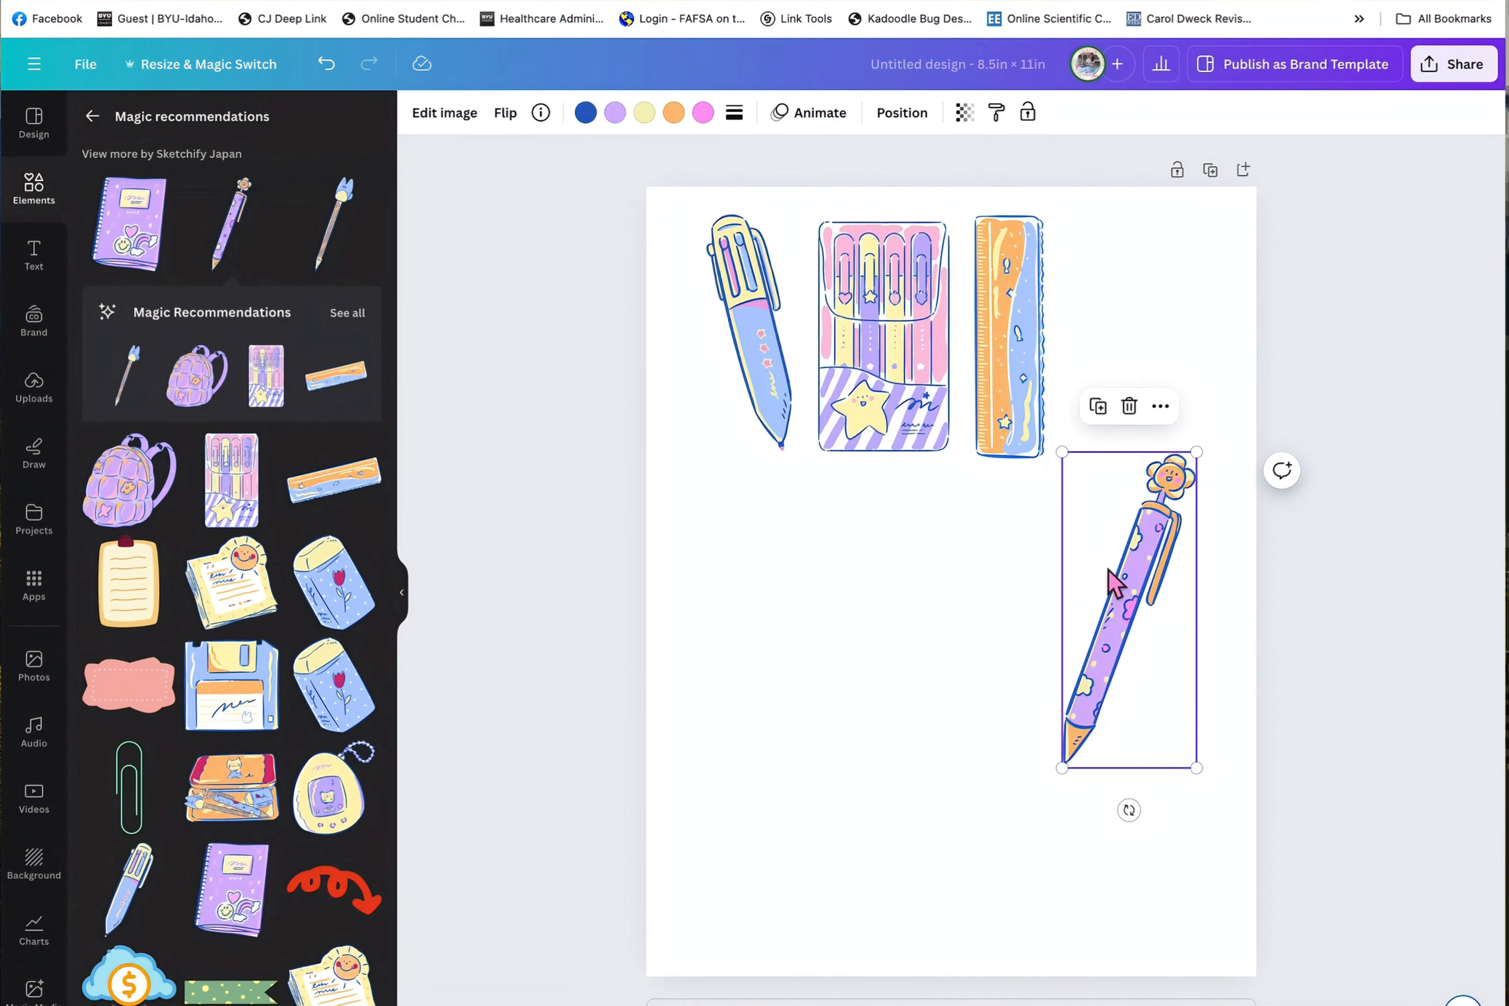
pyautogui.moveTo(1245, 587)
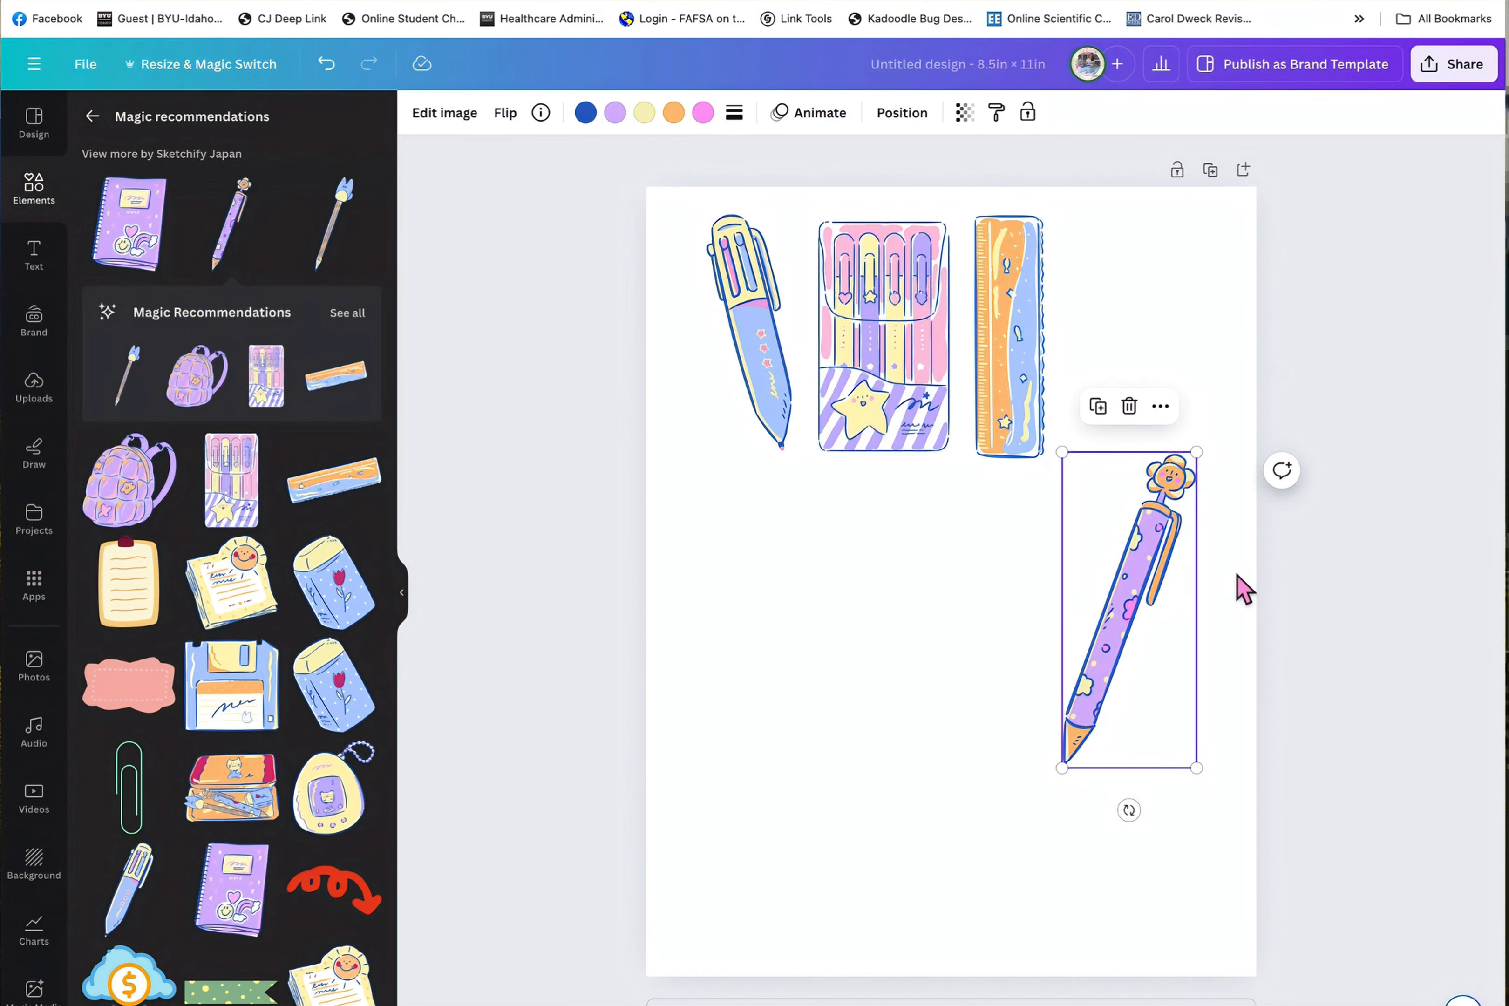
pyautogui.moveTo(1199, 453)
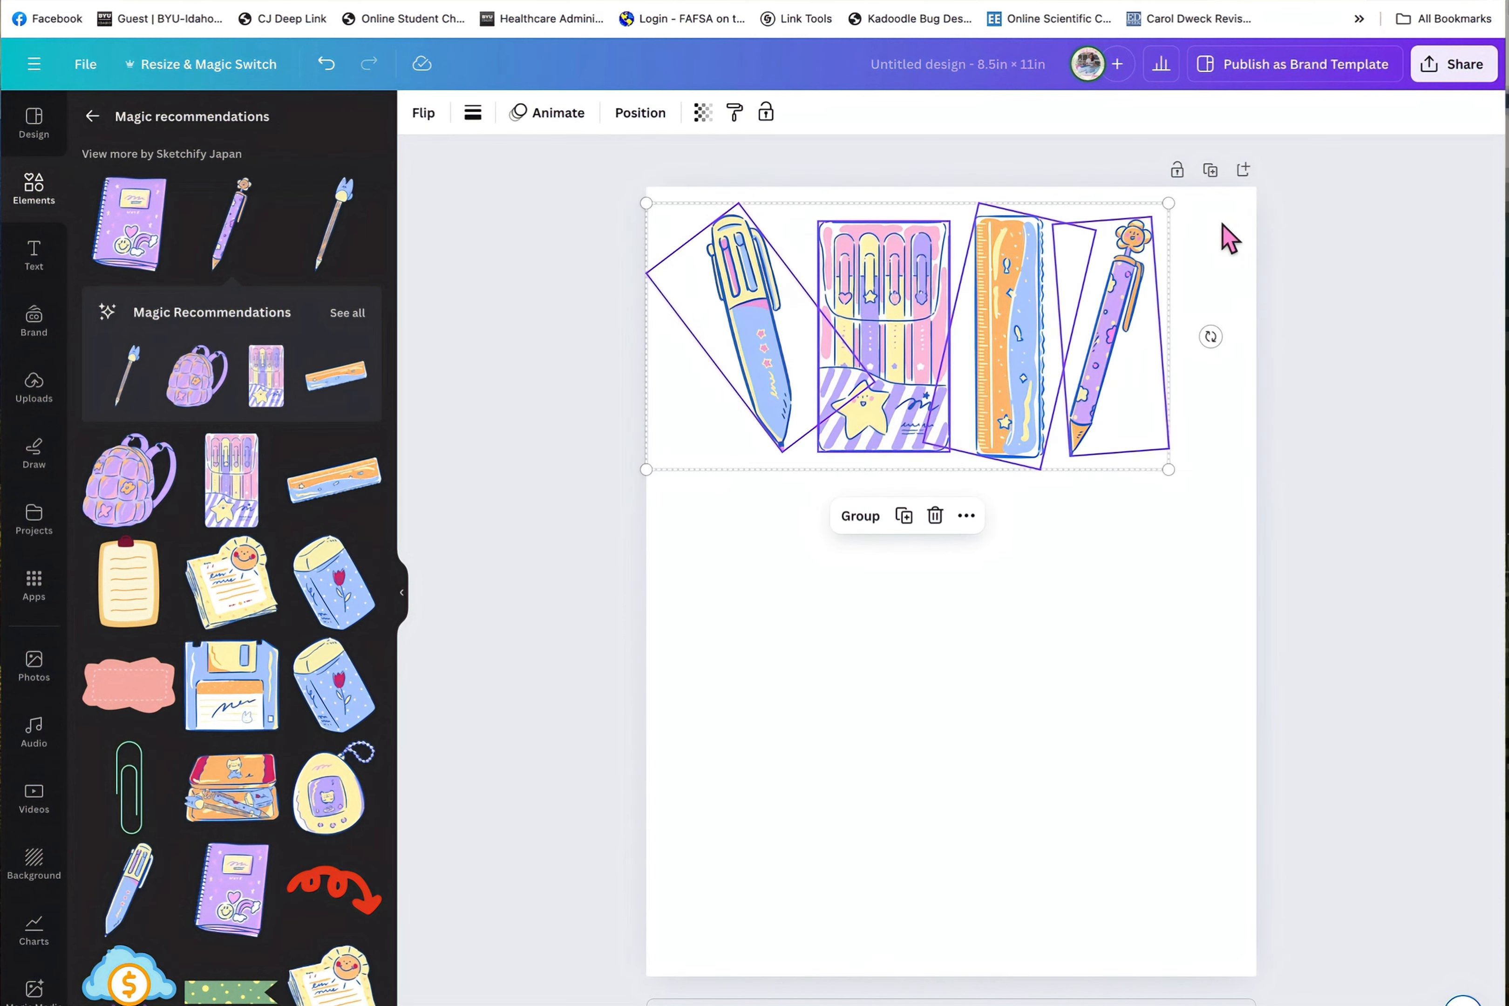
pyautogui.click(858, 516)
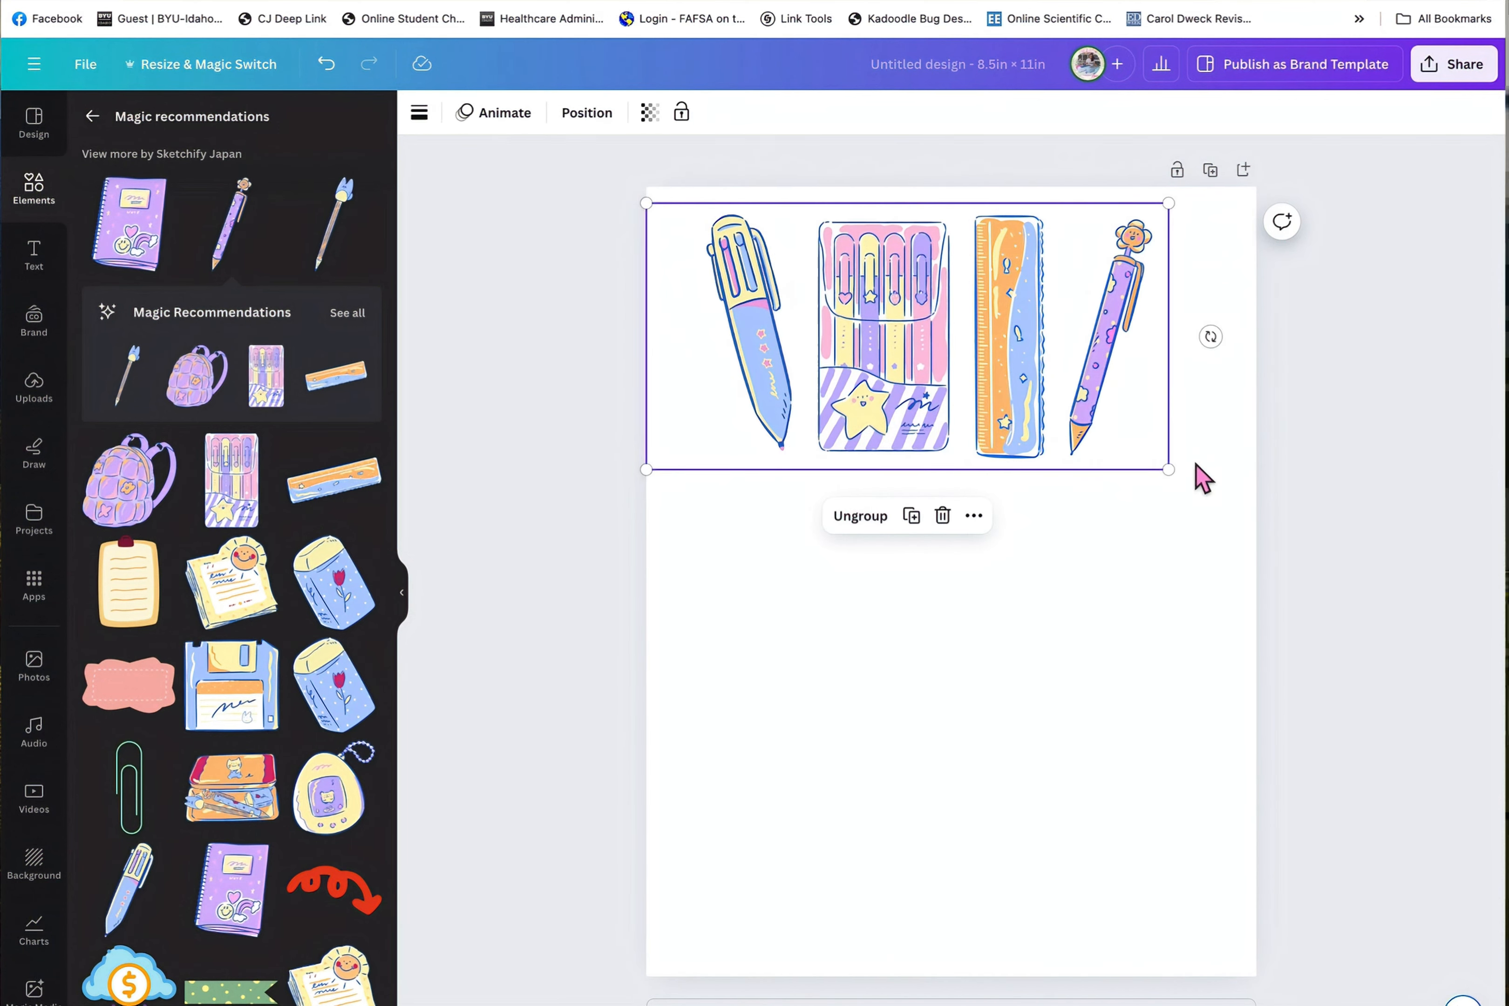
pyautogui.moveTo(1180, 484)
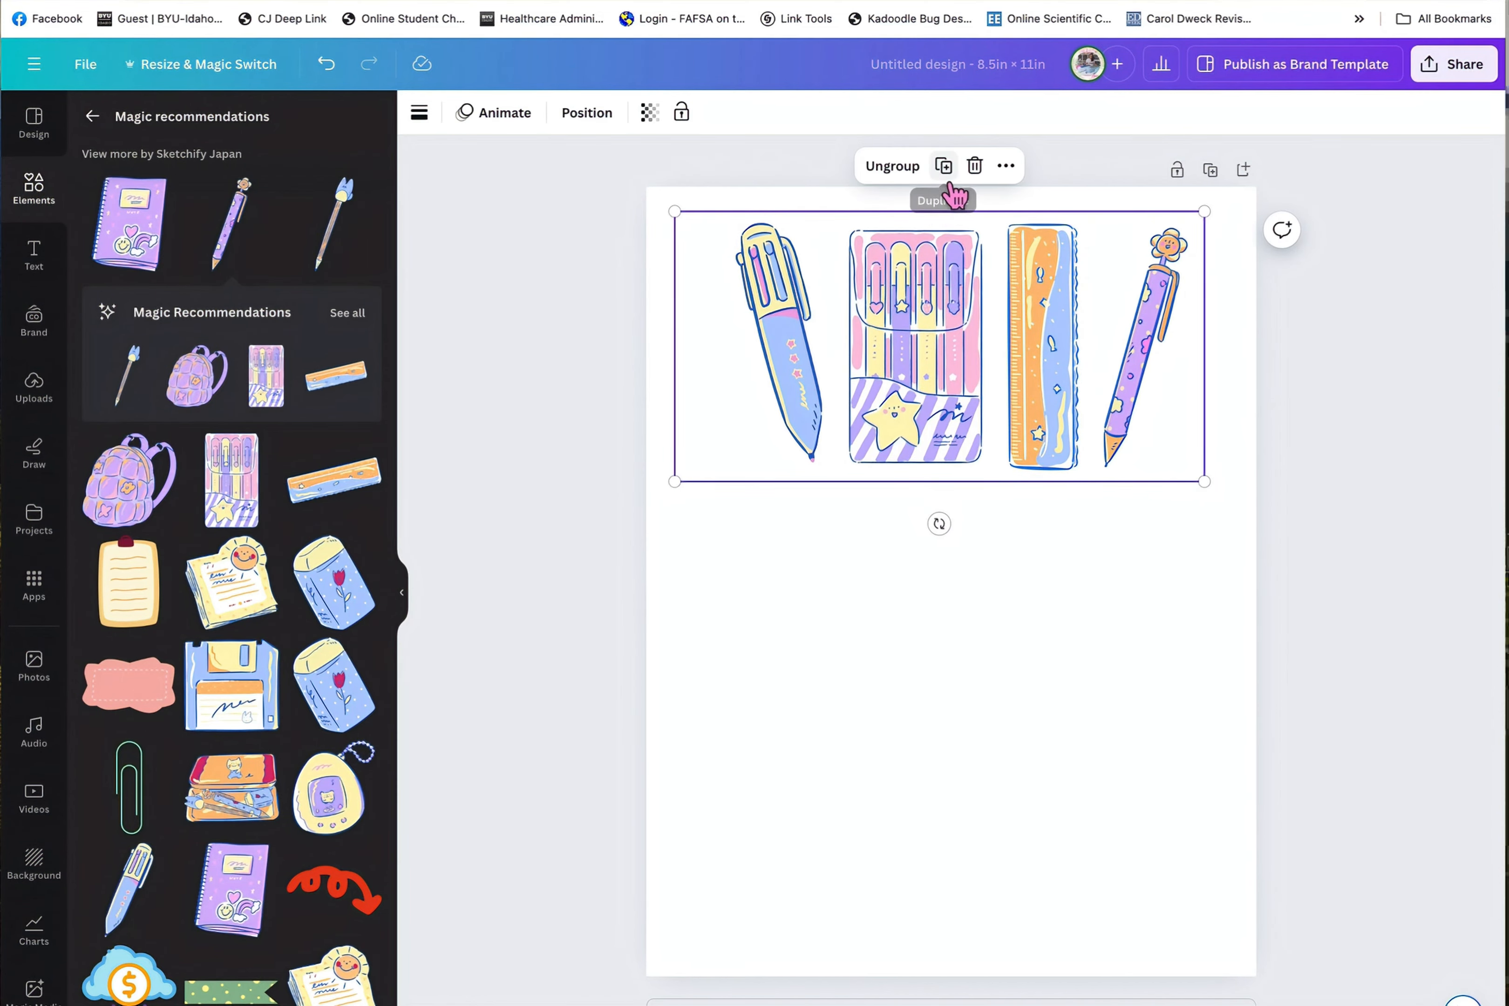
pyautogui.click(943, 166)
pyautogui.write('linen old school pencil case')
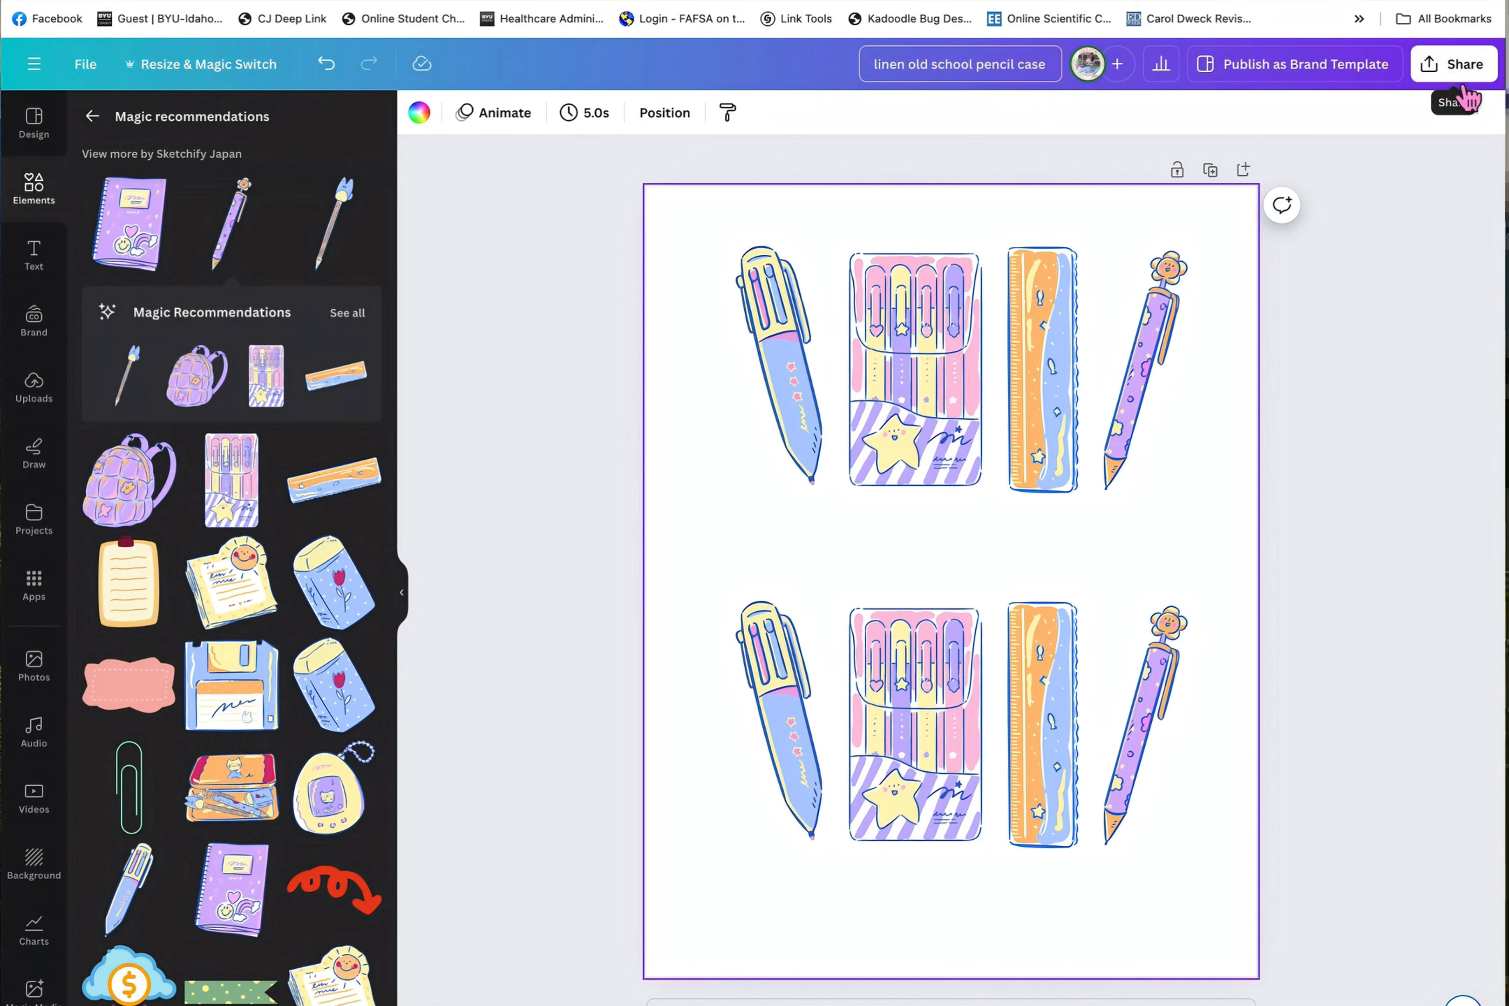
# Download the design as a PDF Print file into the One Touch folder.
pyautogui.click(1454, 63)
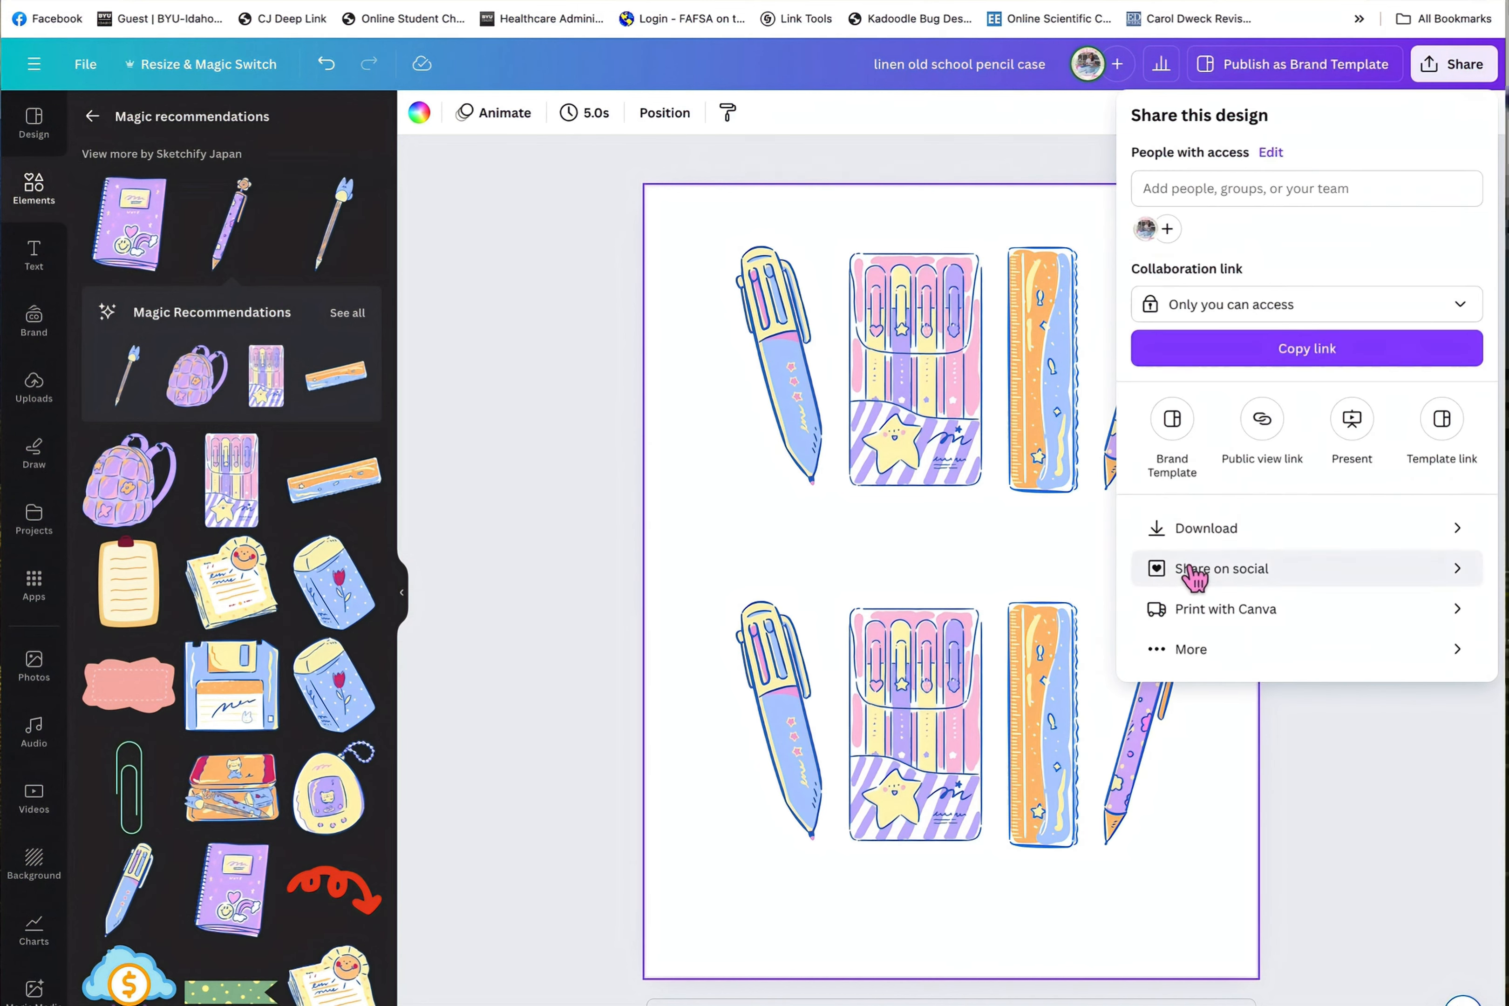
pyautogui.click(1207, 527)
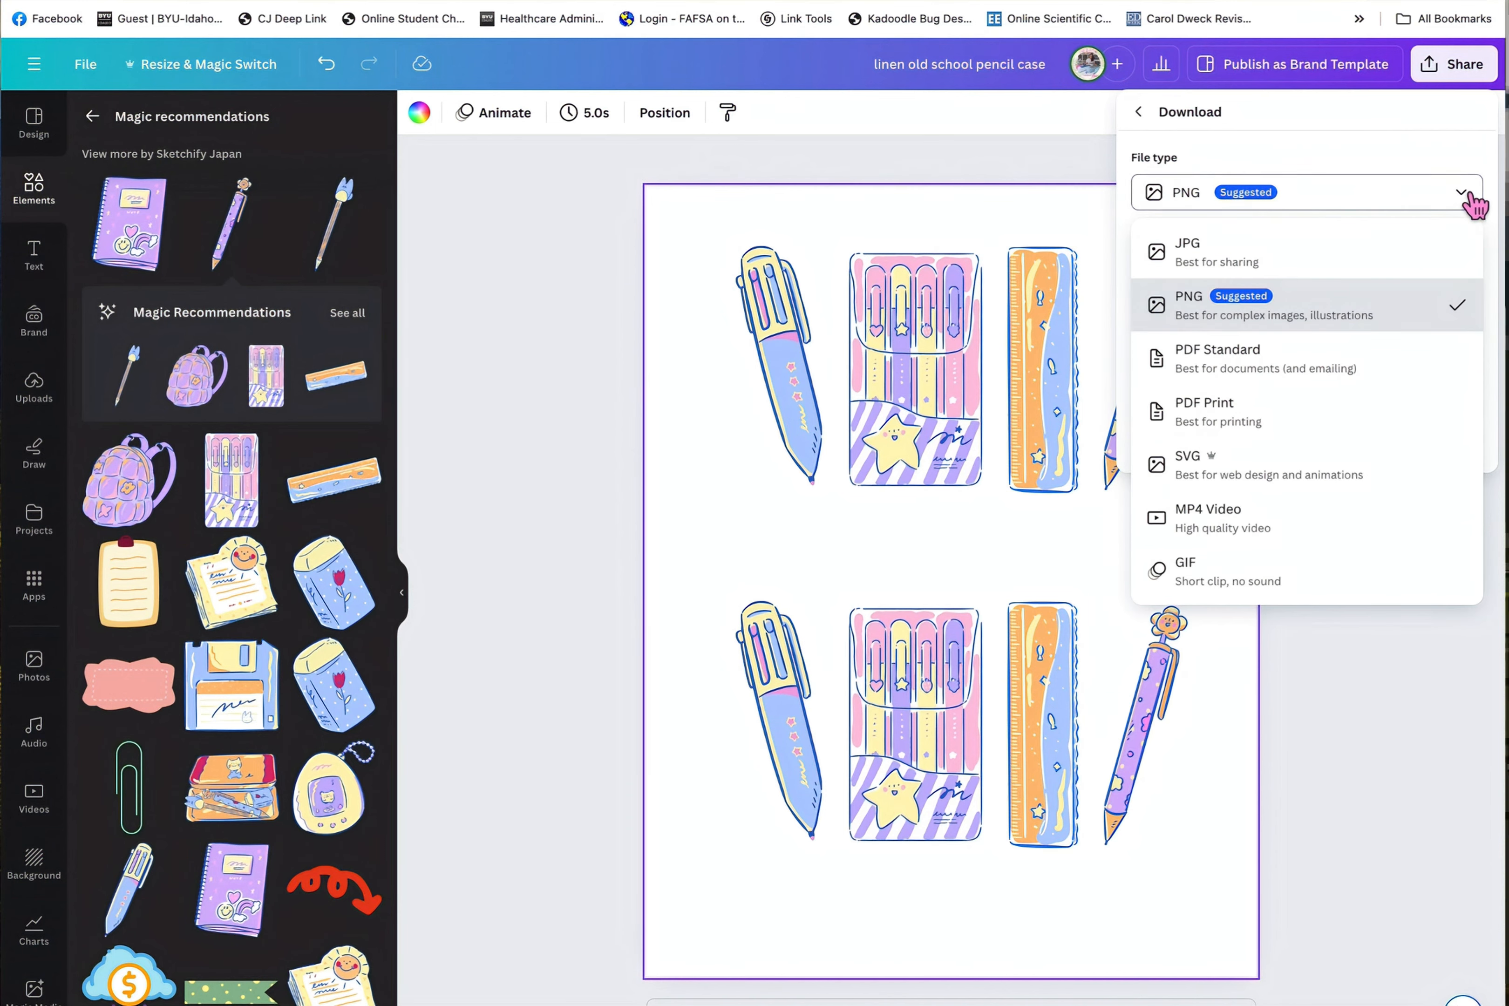
pyautogui.click(1203, 411)
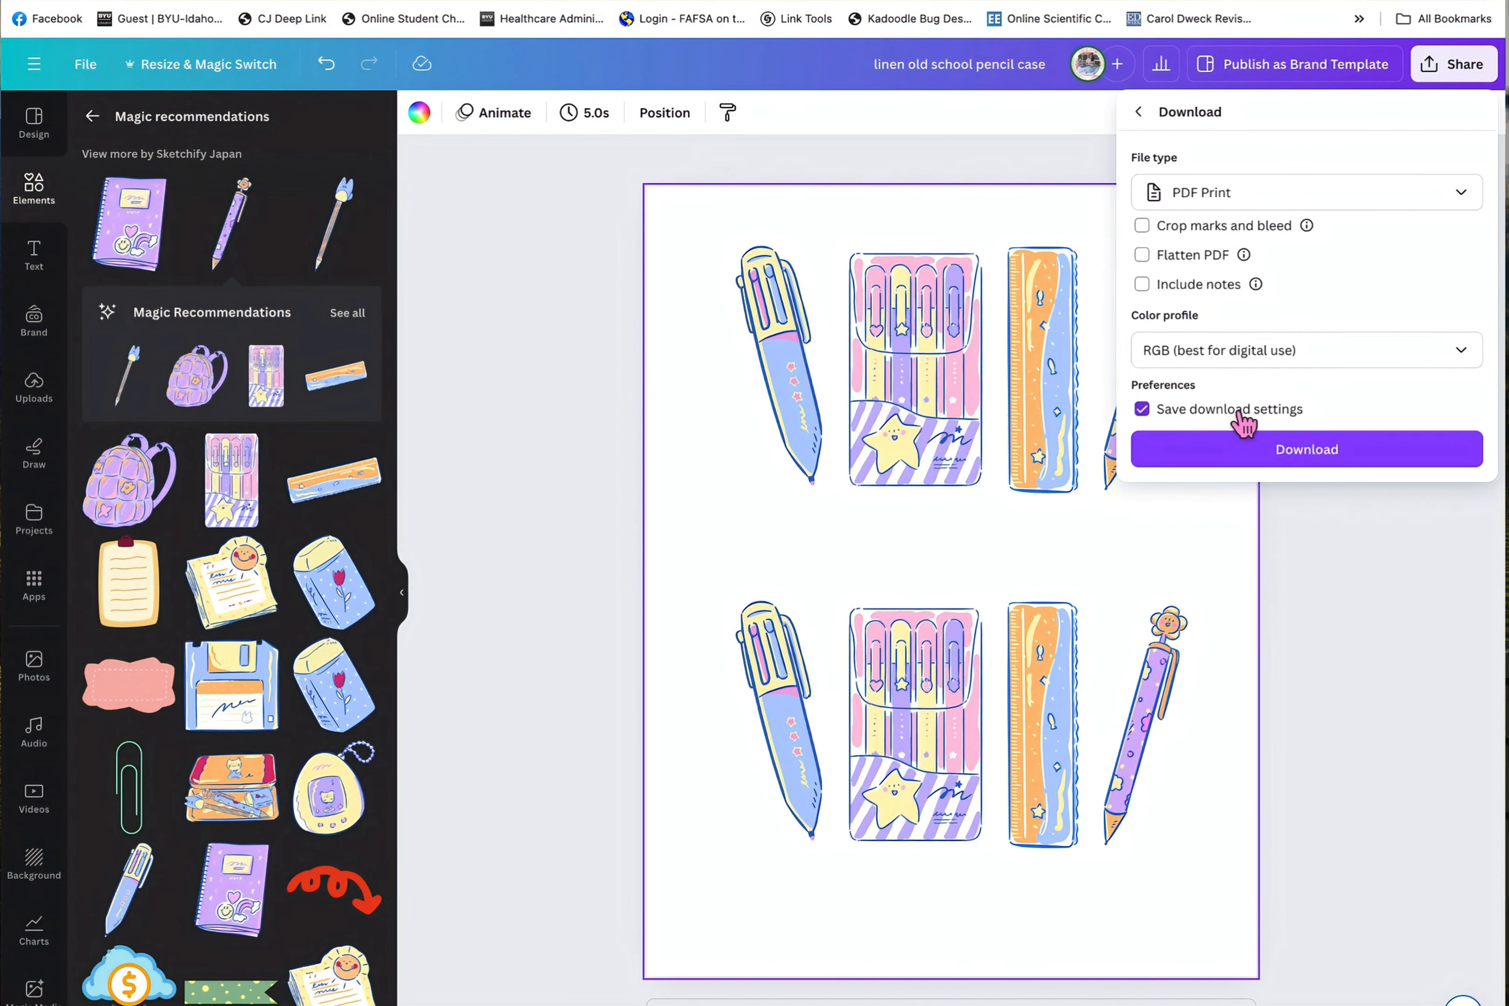
pyautogui.click(1142, 254)
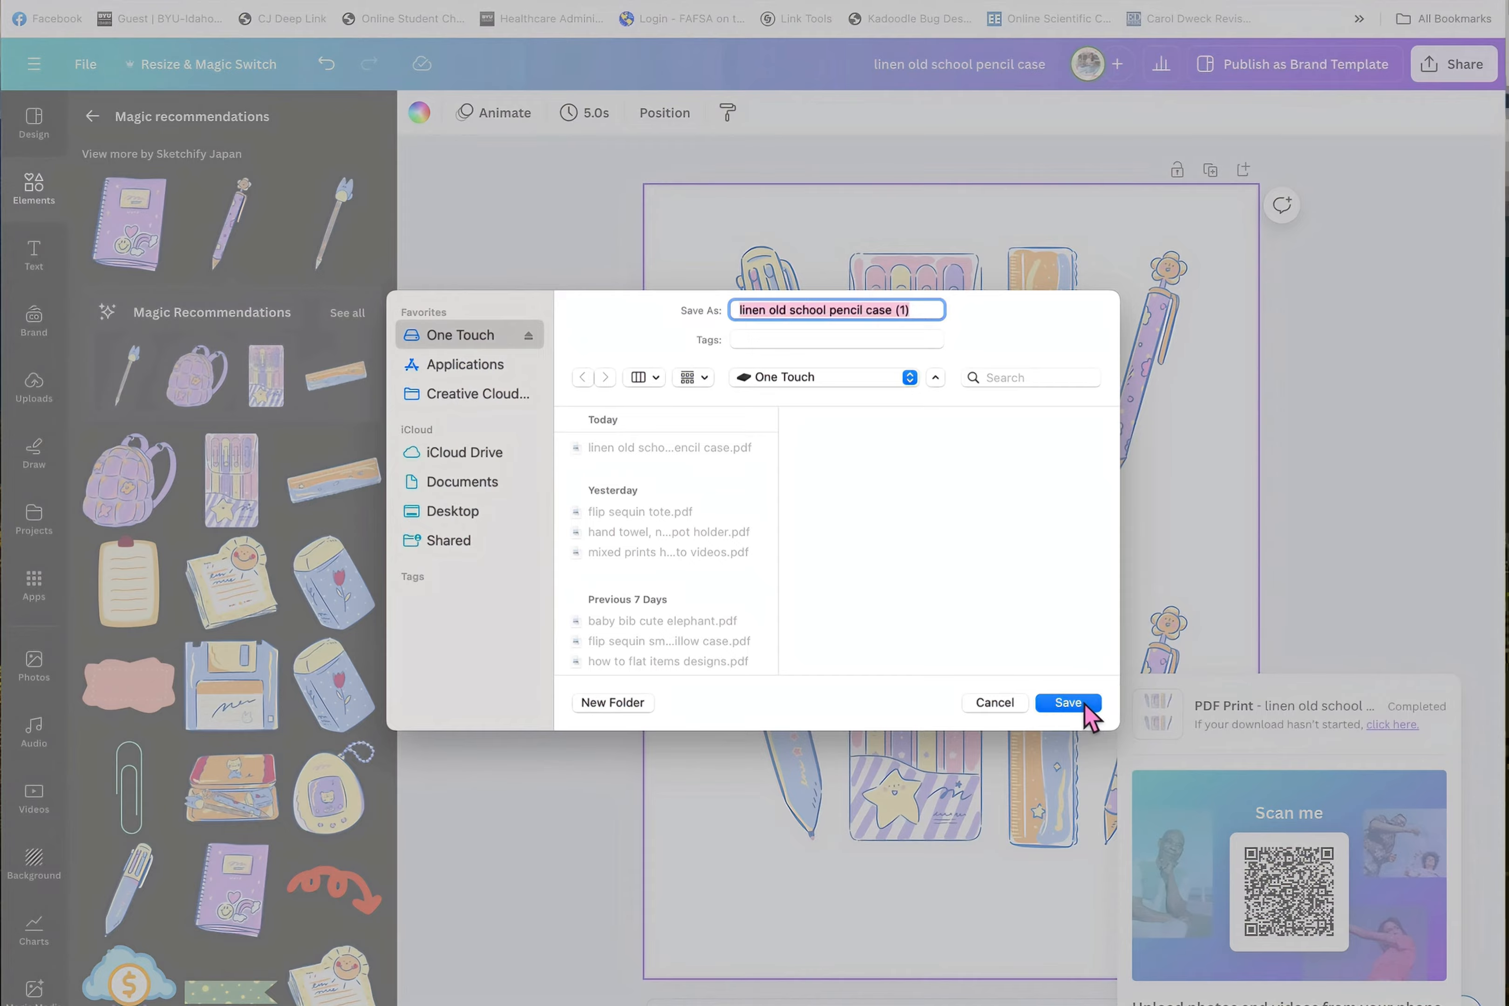
pyautogui.click(1068, 702)
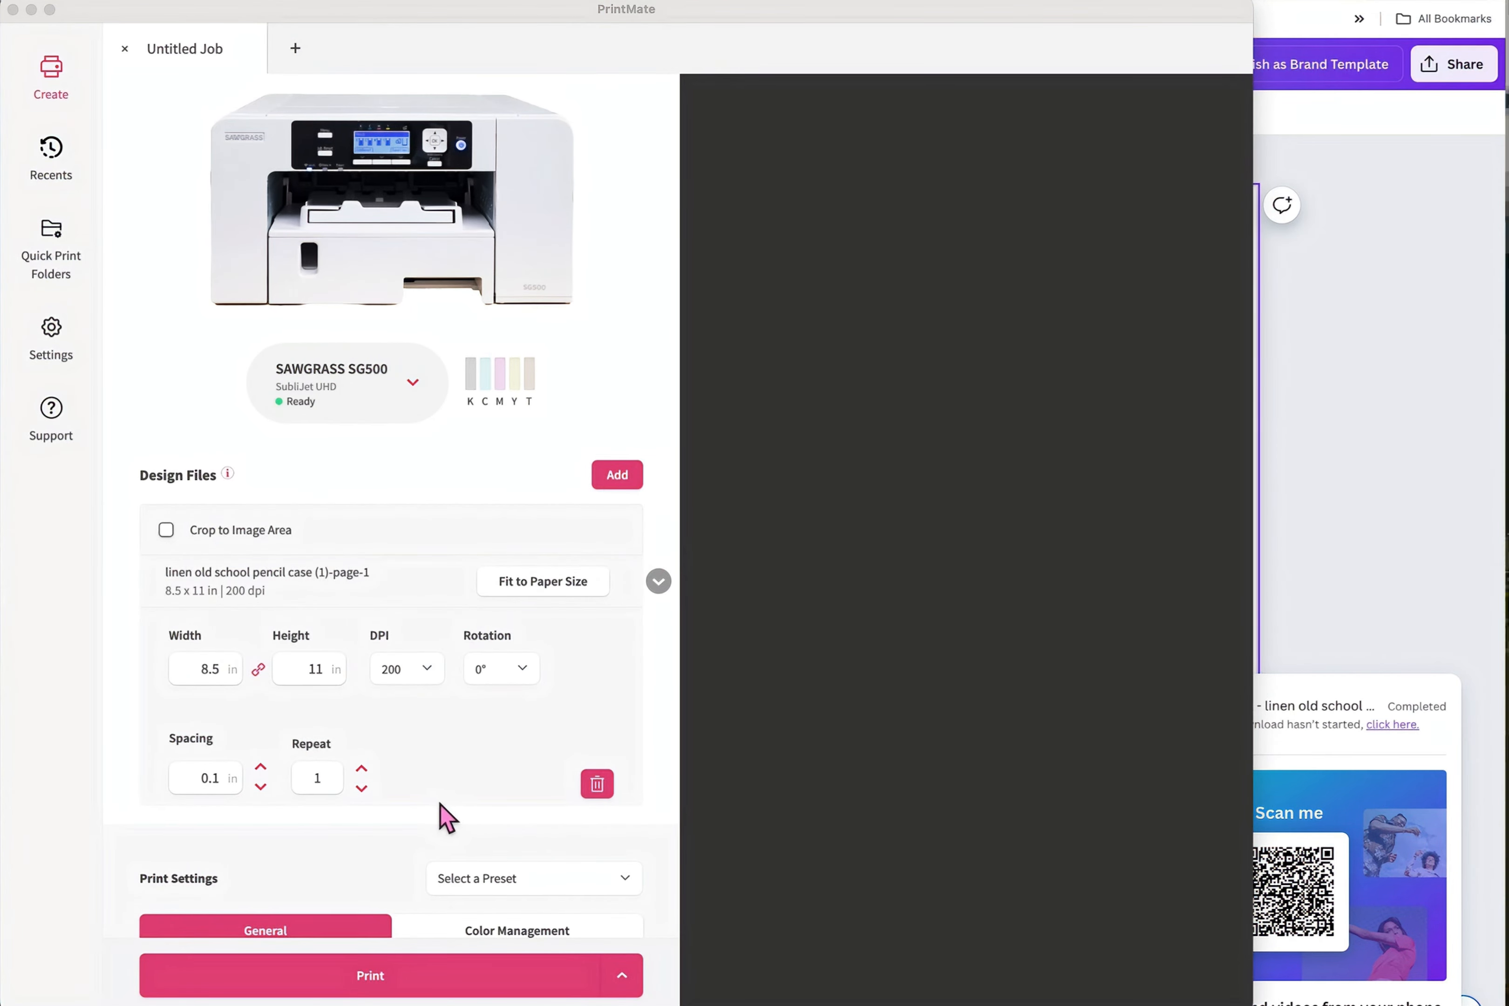
# Scroll down to the Print Settings General section of the job.
pyautogui.scroll(-3)
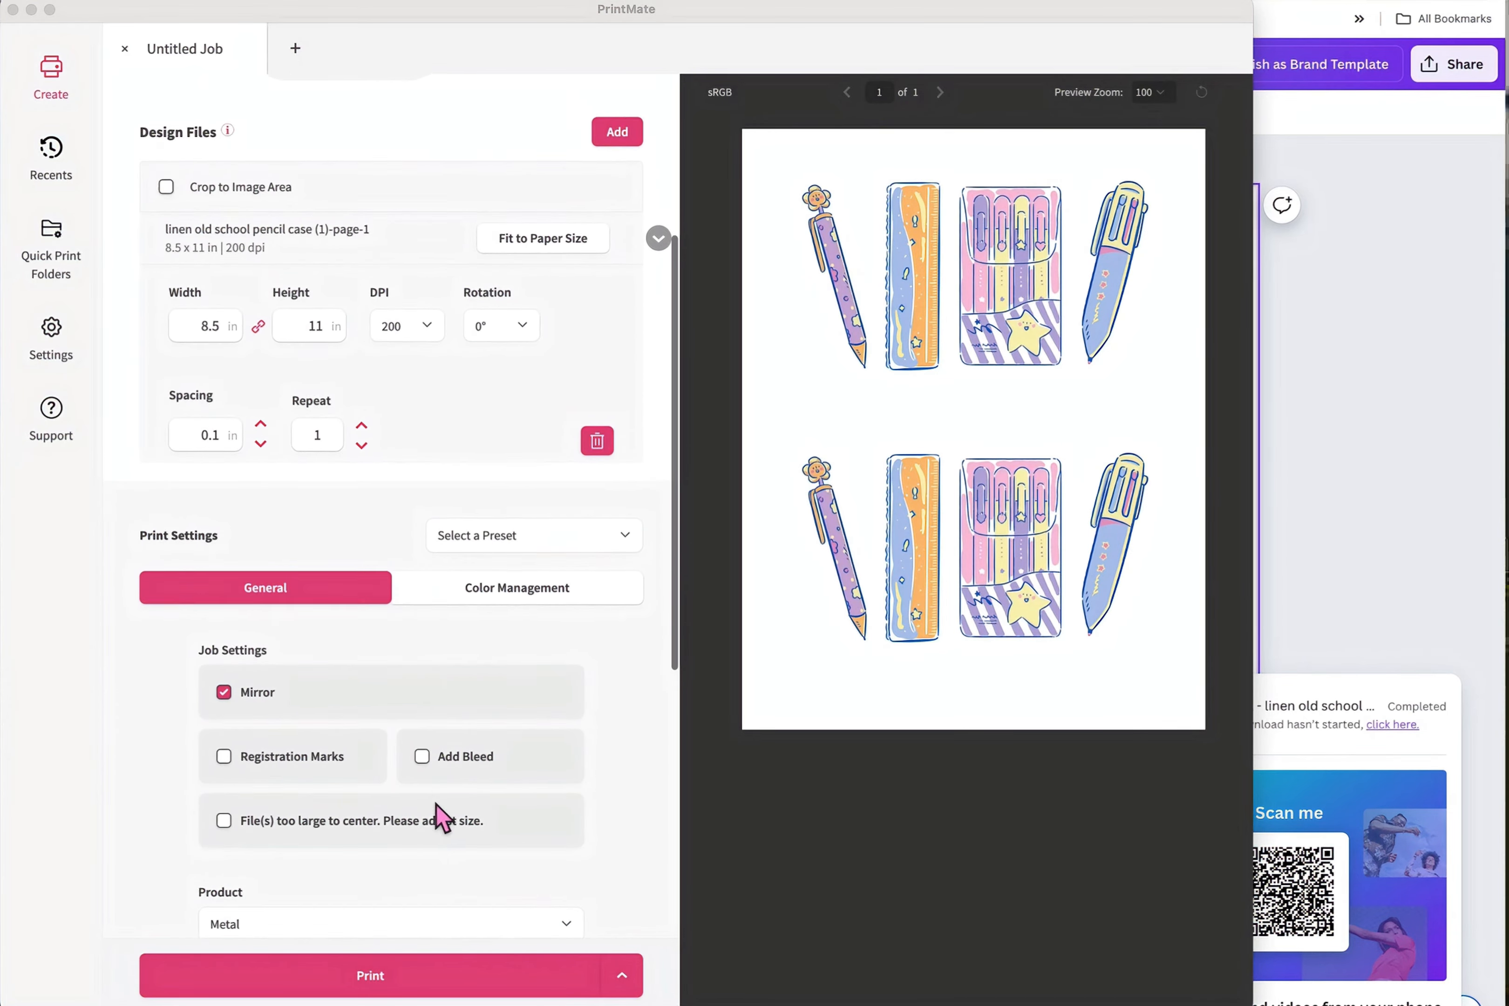
pyautogui.scroll(-3)
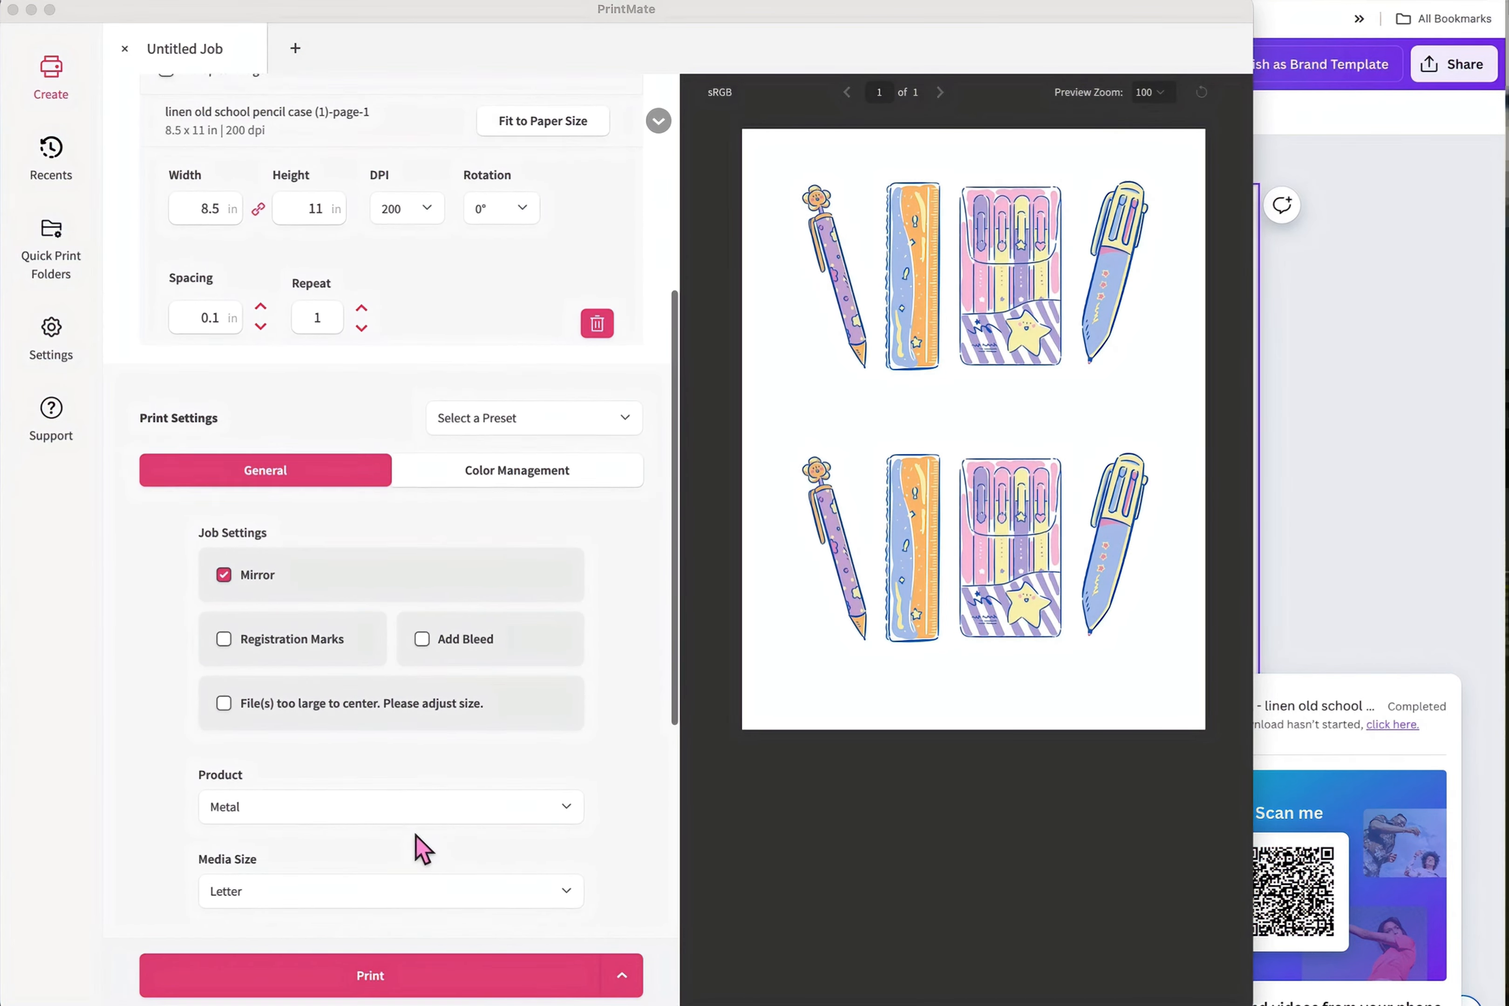
pyautogui.scroll(-3)
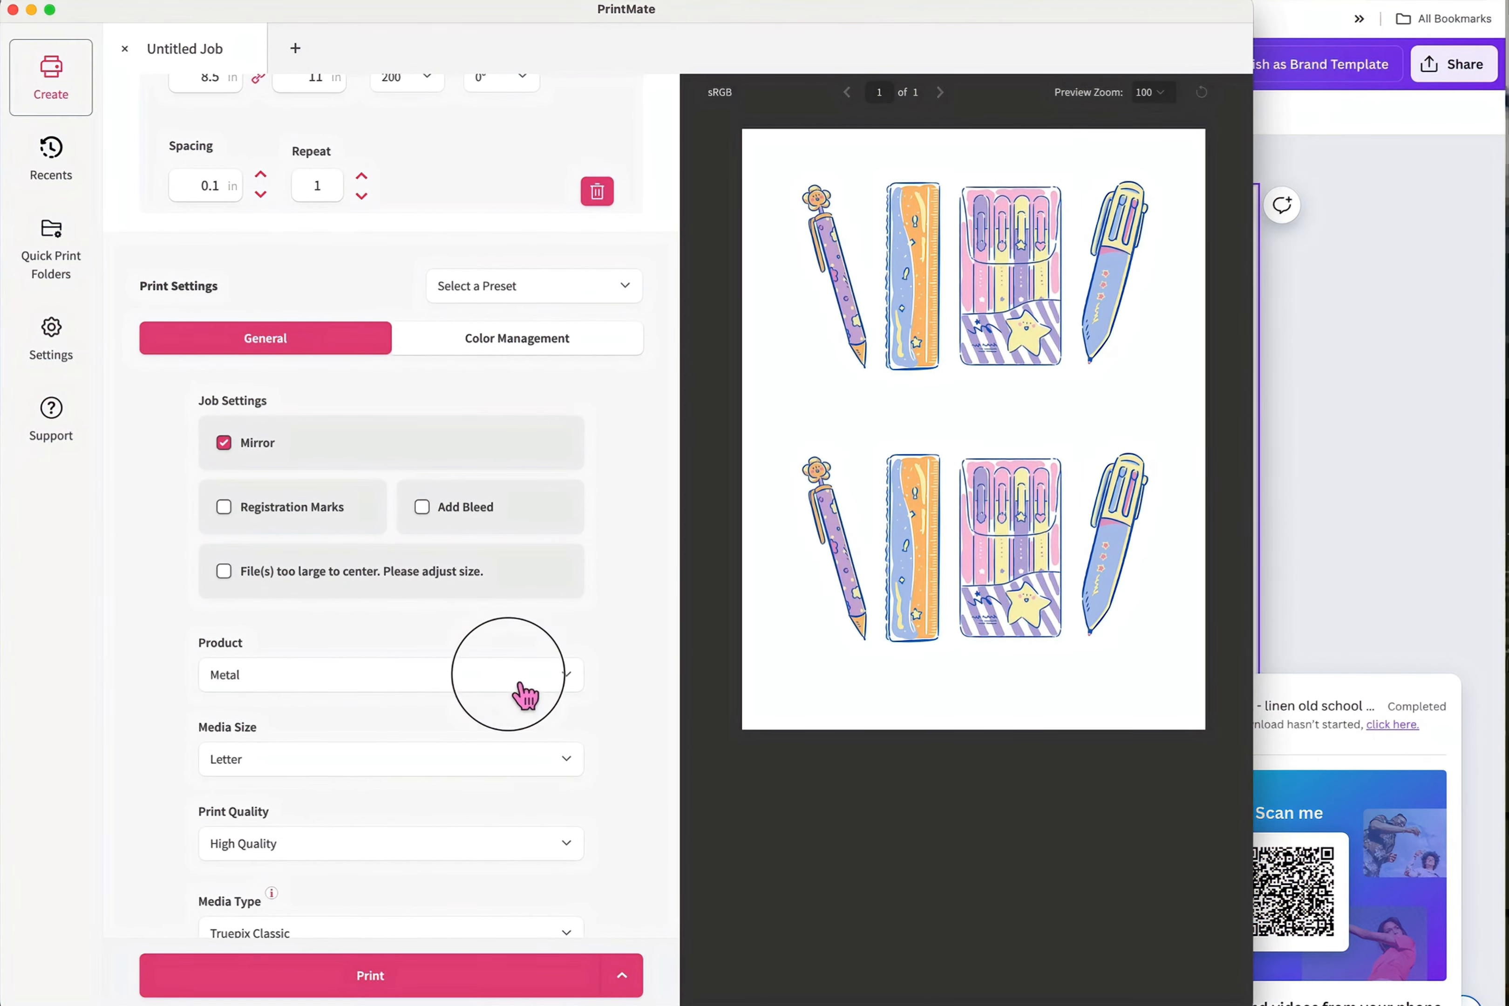
pyautogui.moveTo(567, 825)
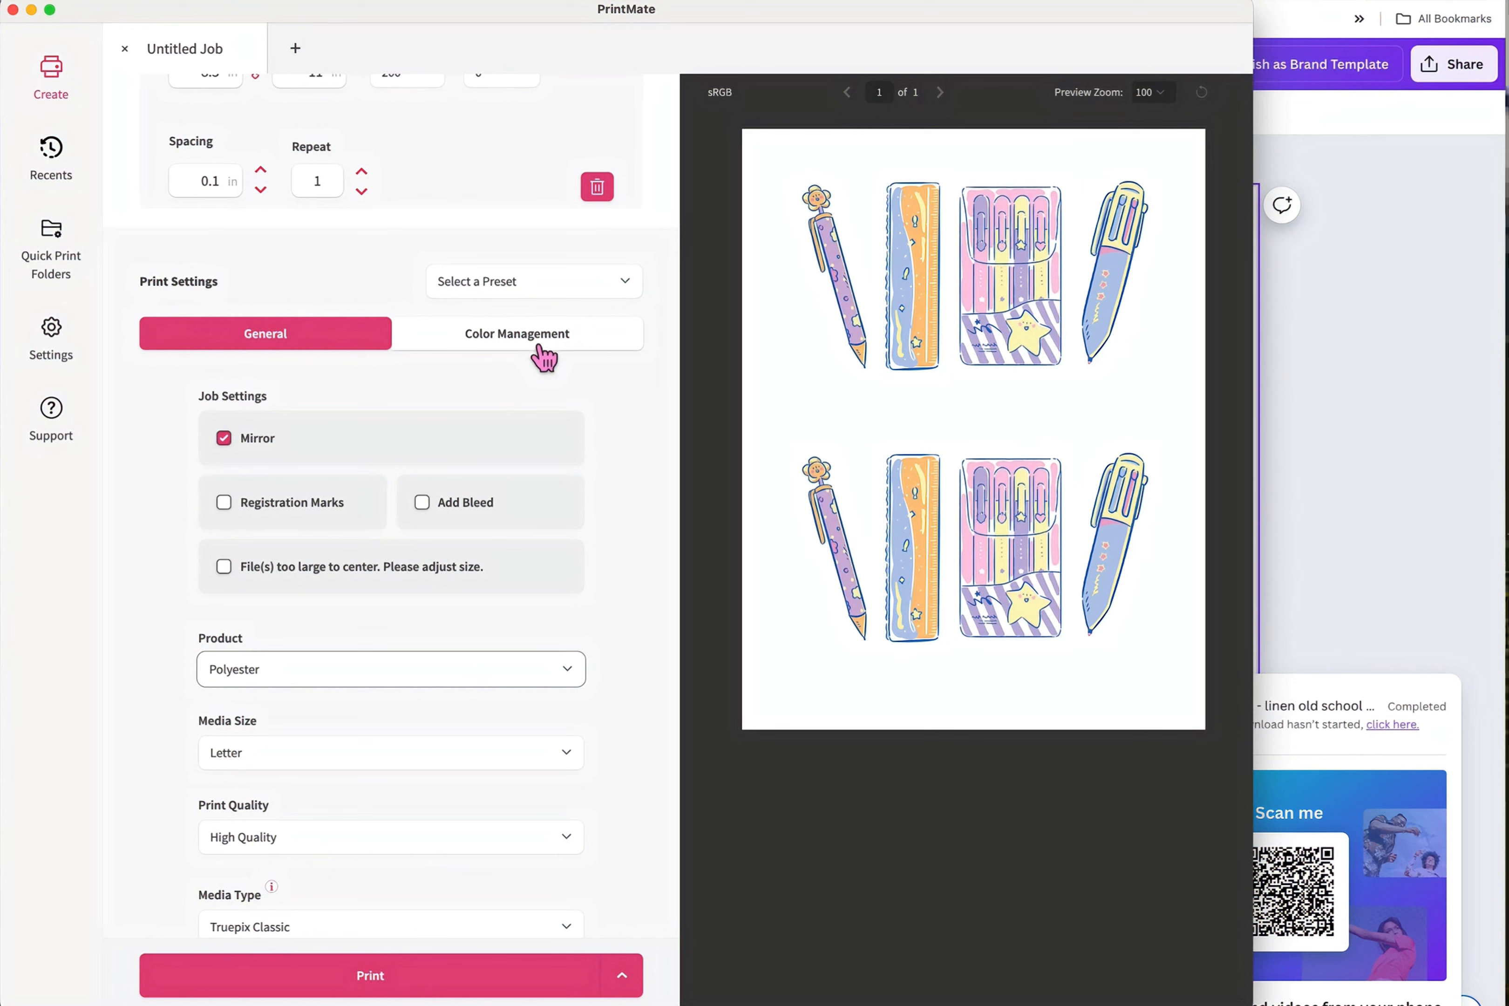
# Set the Color Management colour mode to Vibrant.
pyautogui.click(516, 334)
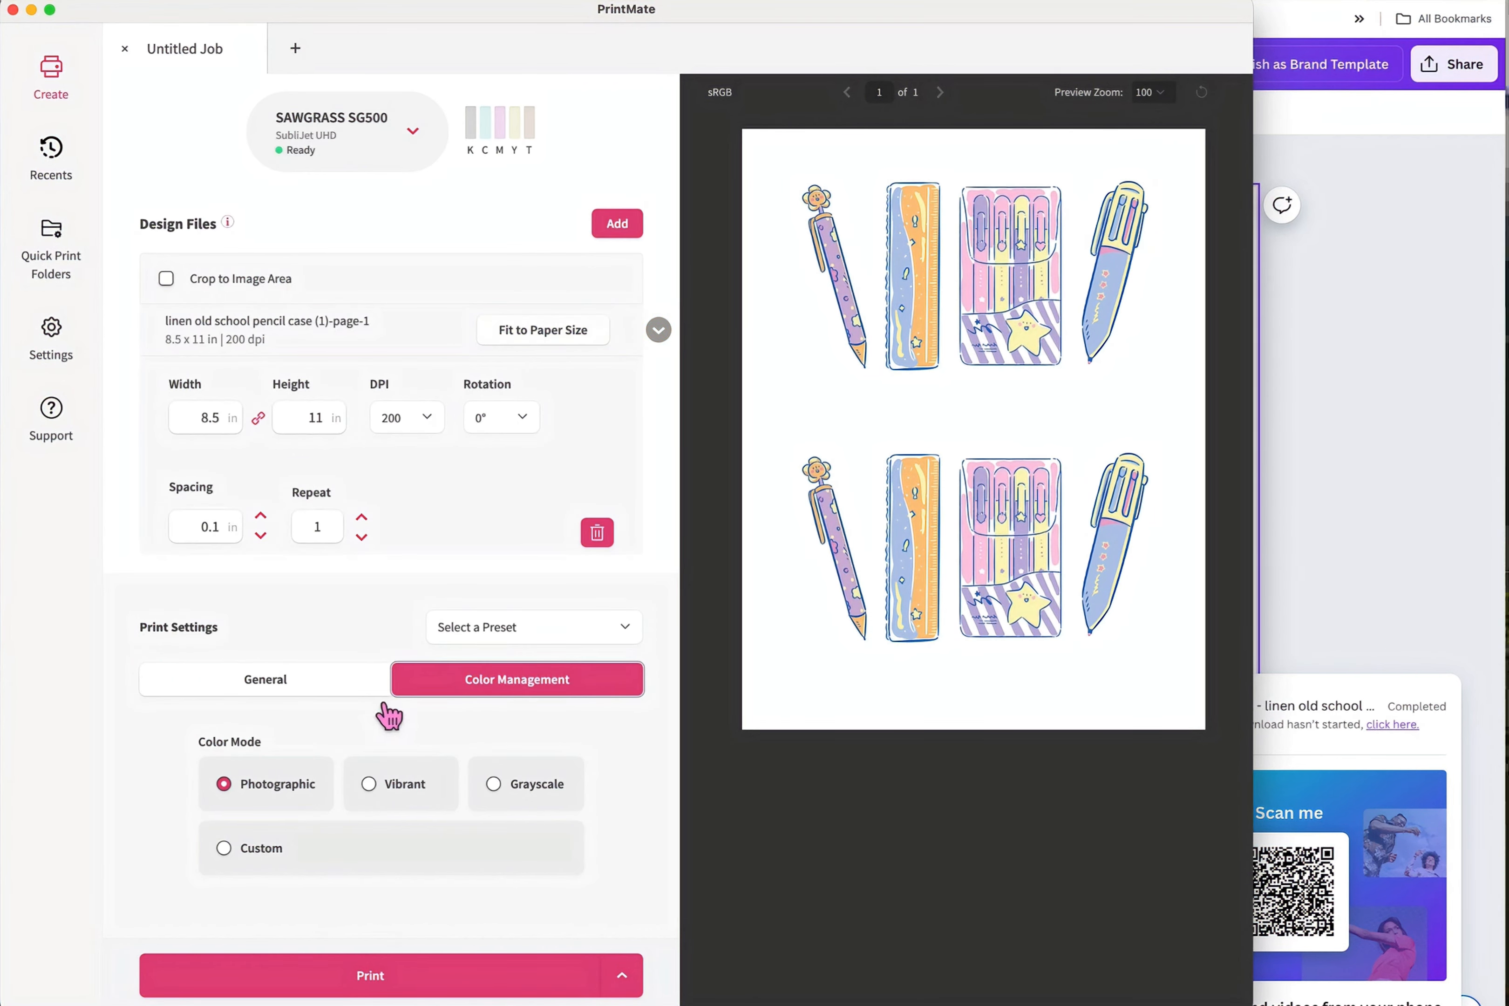
pyautogui.moveTo(187, 758)
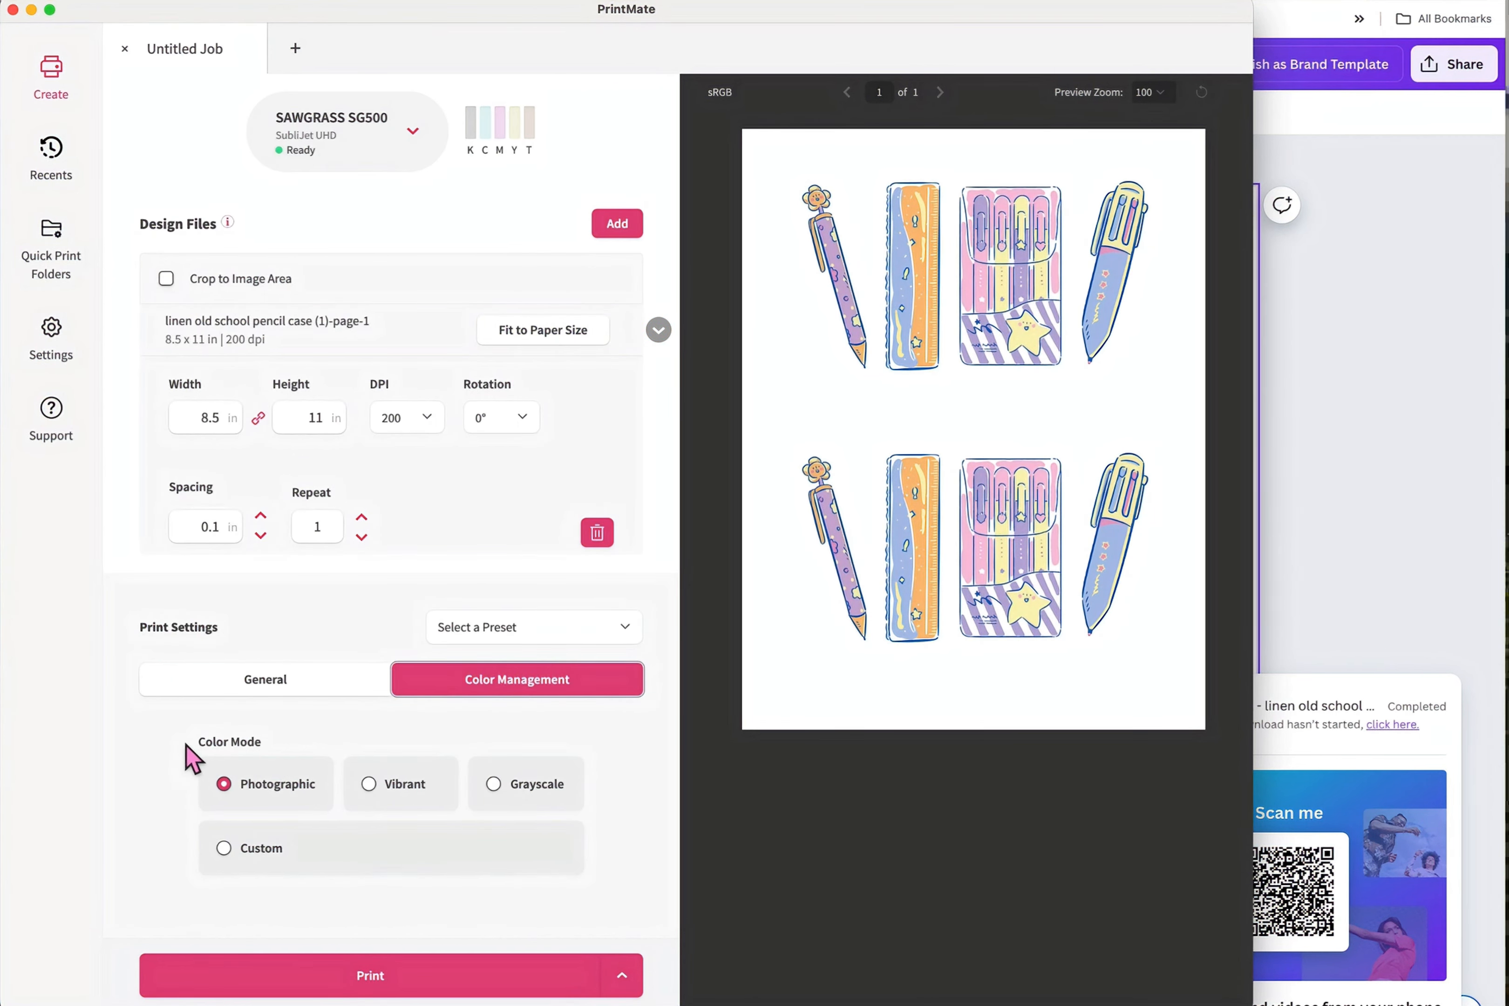
pyautogui.moveTo(413, 807)
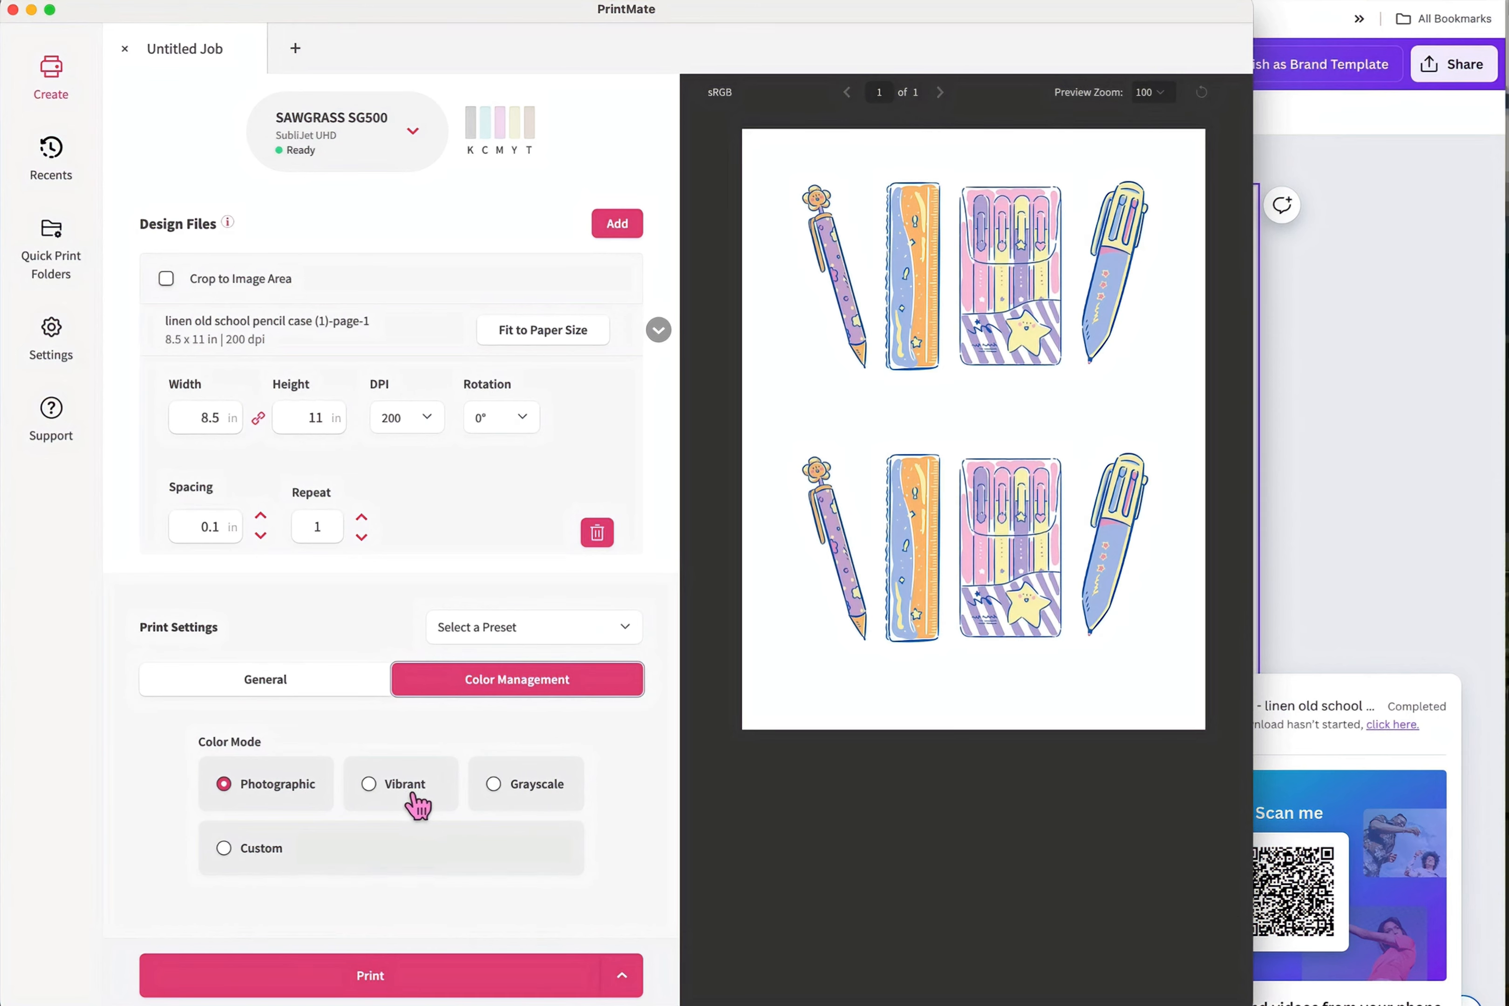
pyautogui.click(369, 784)
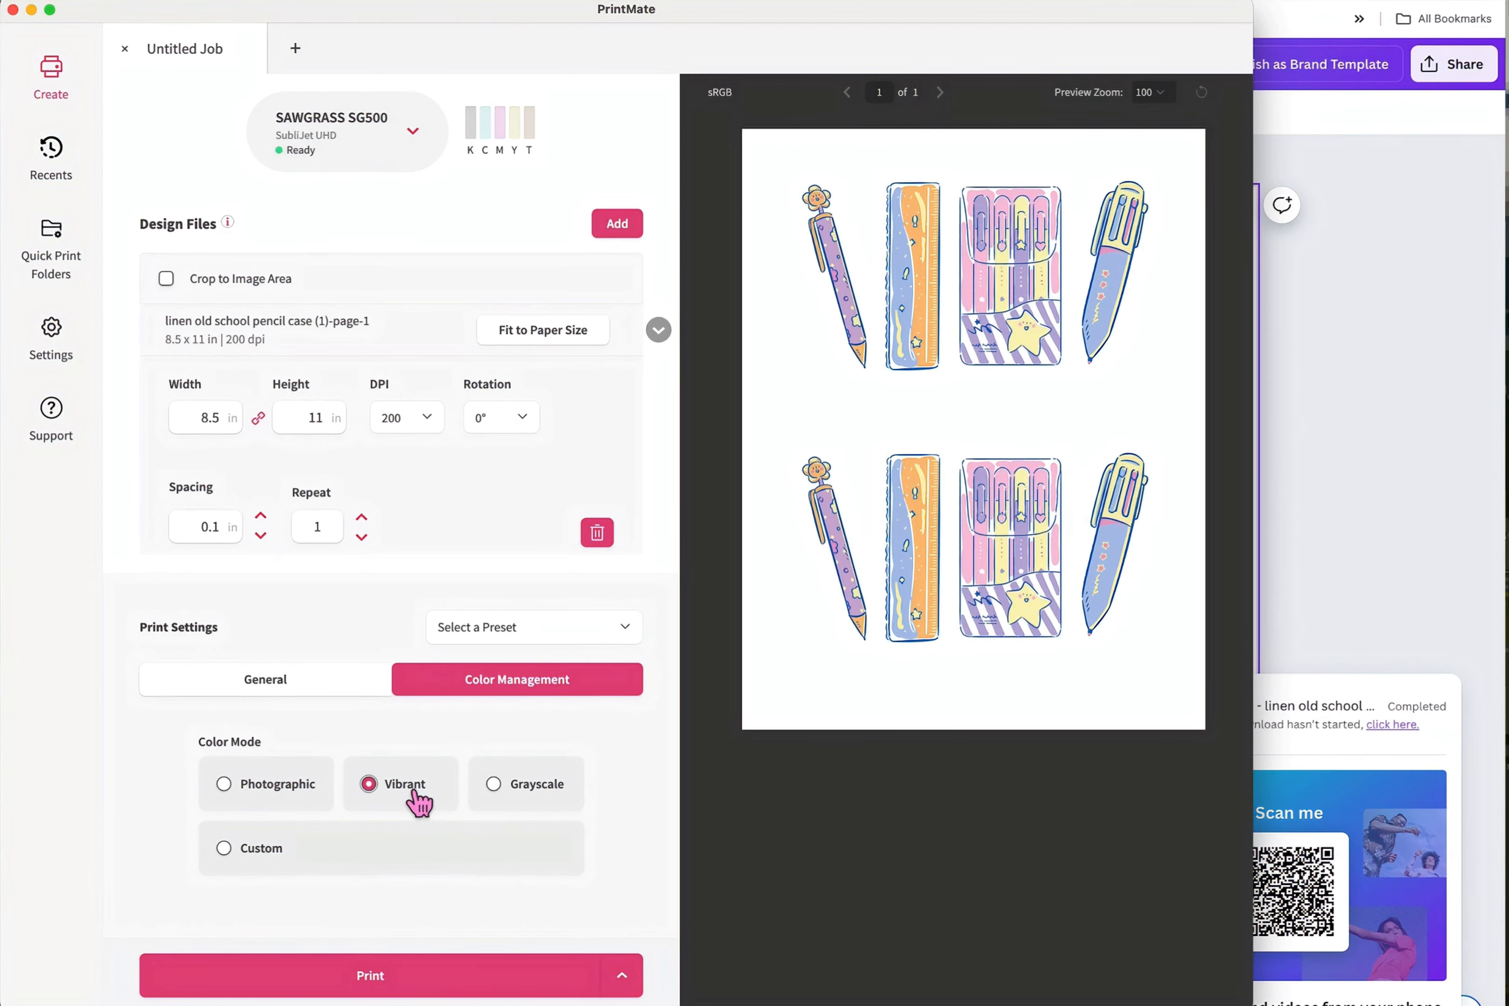